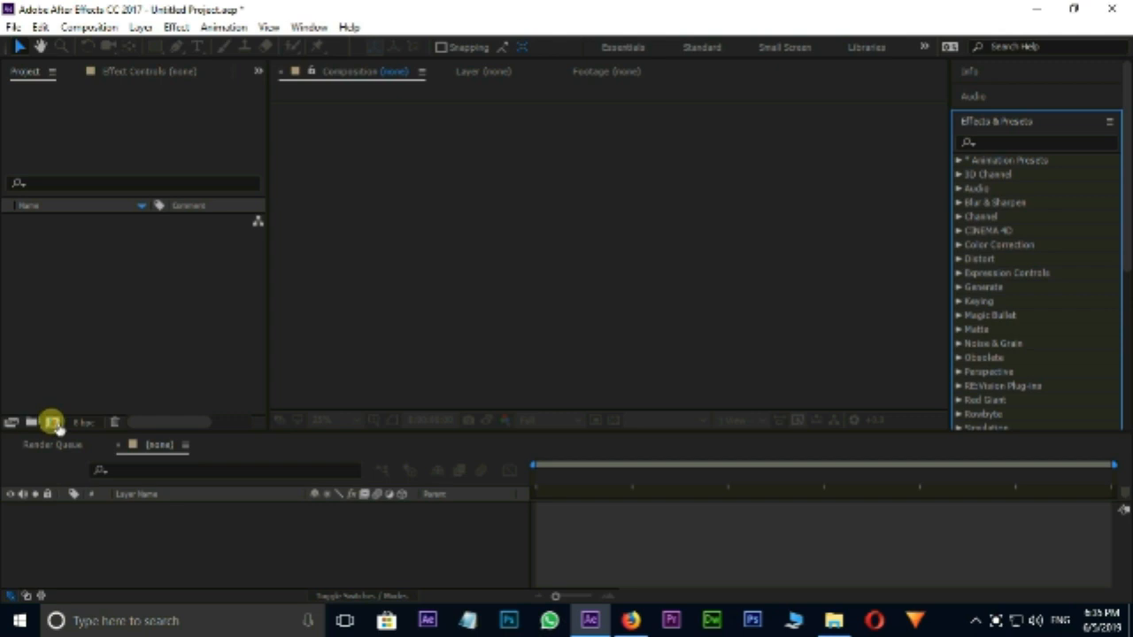
Create Comp 1 at 1280×720, 30 fps, with a 0:00:20:01 duration
{"action": "left_click", "coordinate": [51, 419]}
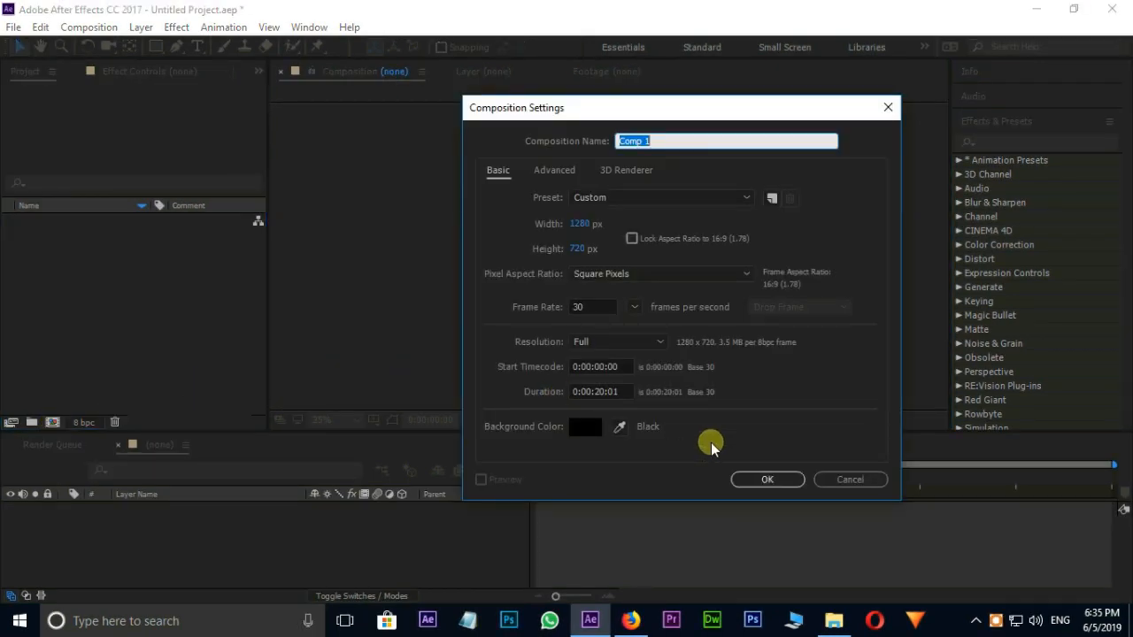
{"action": "left_click", "coordinate": [766, 479]}
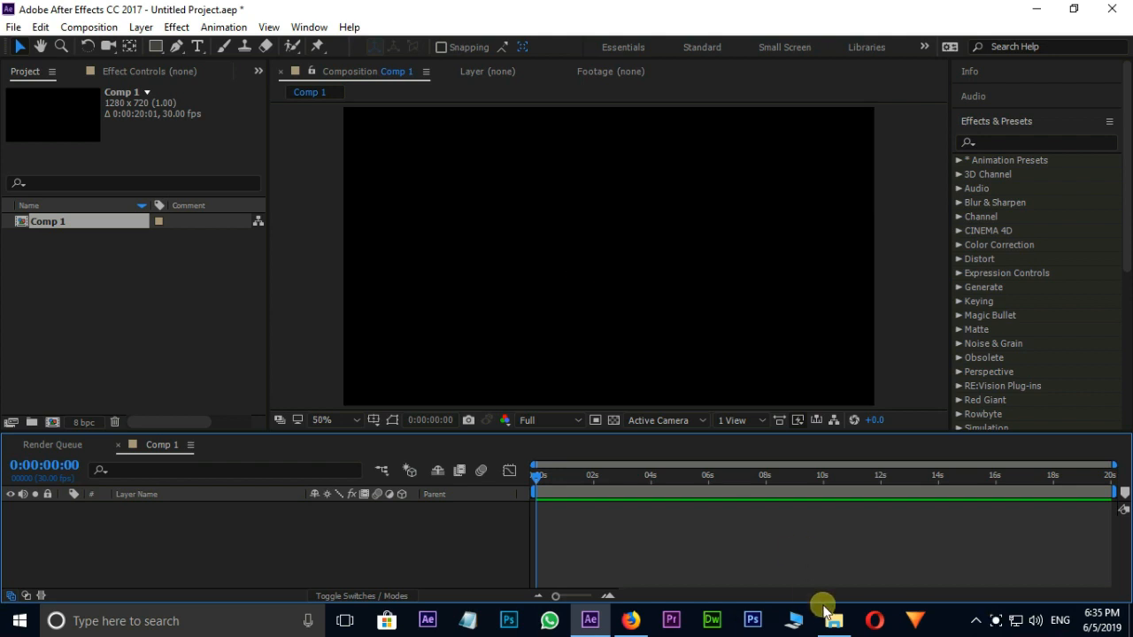
In the effect folder, select bg.jpg and the Thanos endgame death green screen.mp4 file
{"action": "left_click", "coordinate": [835, 620]}
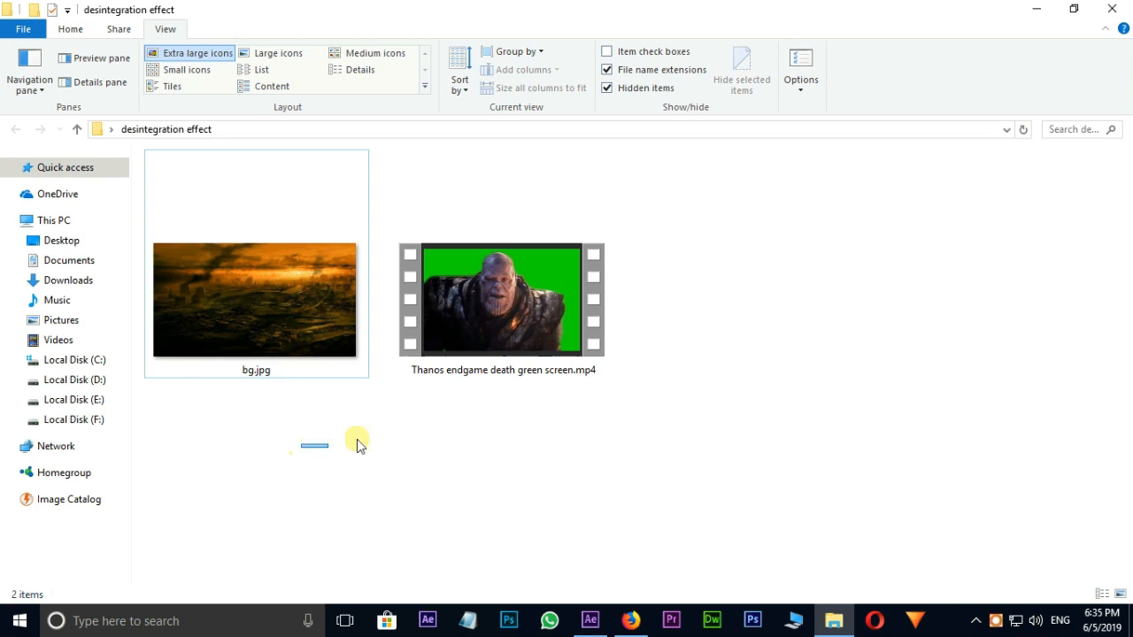
{"action": "left_click_drag", "start_coordinate": [358, 442], "coordinate": [598, 544]}
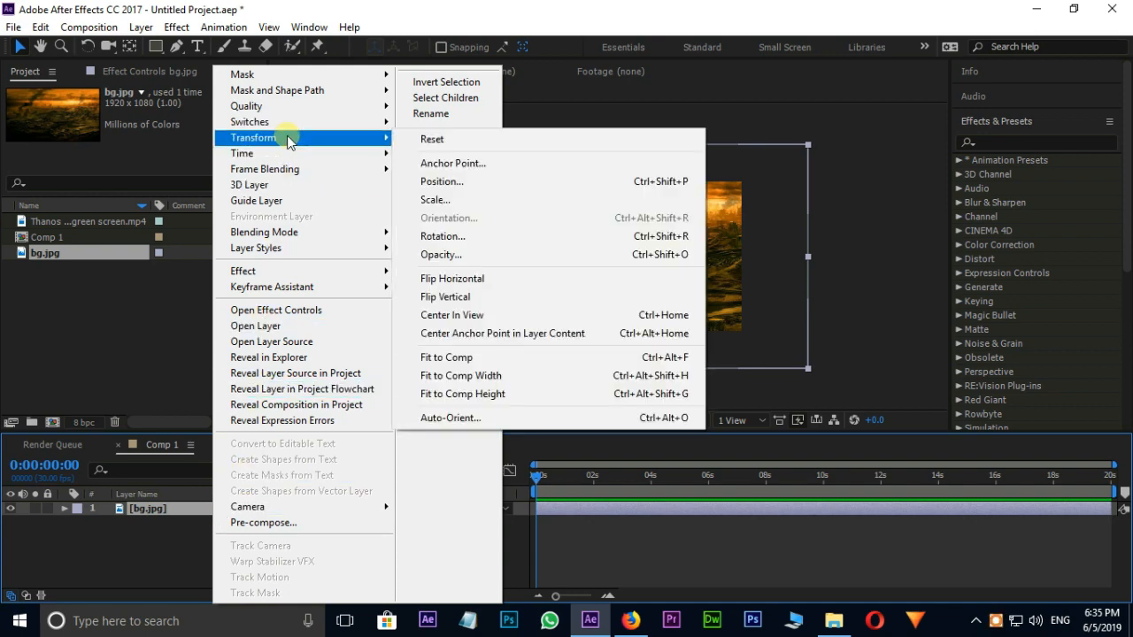
{"action": "mouse_move", "coordinate": [463, 357]}
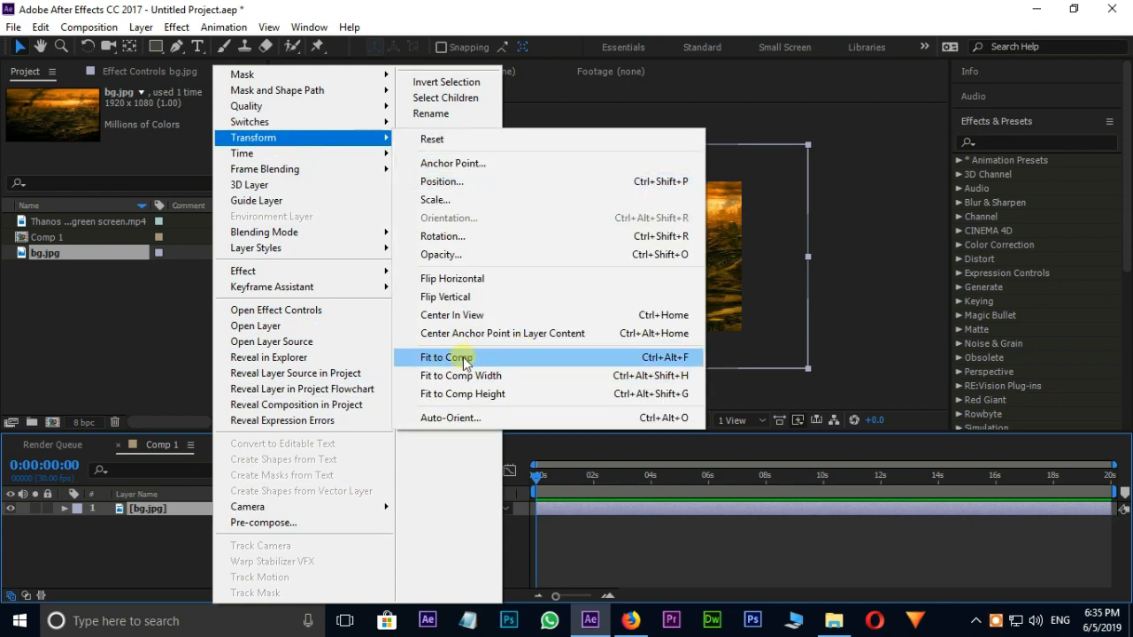
Scale the bg.jpg layer with Transform > Fit to Comp
{"action": "left_click", "coordinate": [446, 357]}
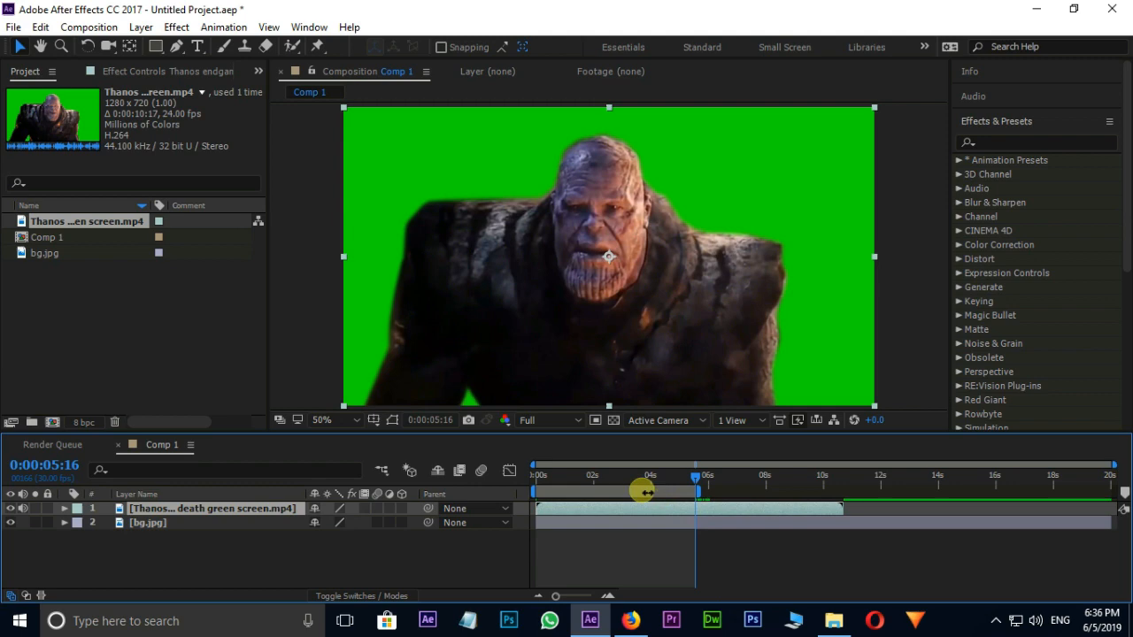
Trim Comp 1 to the work area, then scrub through Thanos and back to the start
{"action": "right_click", "coordinate": [642, 492]}
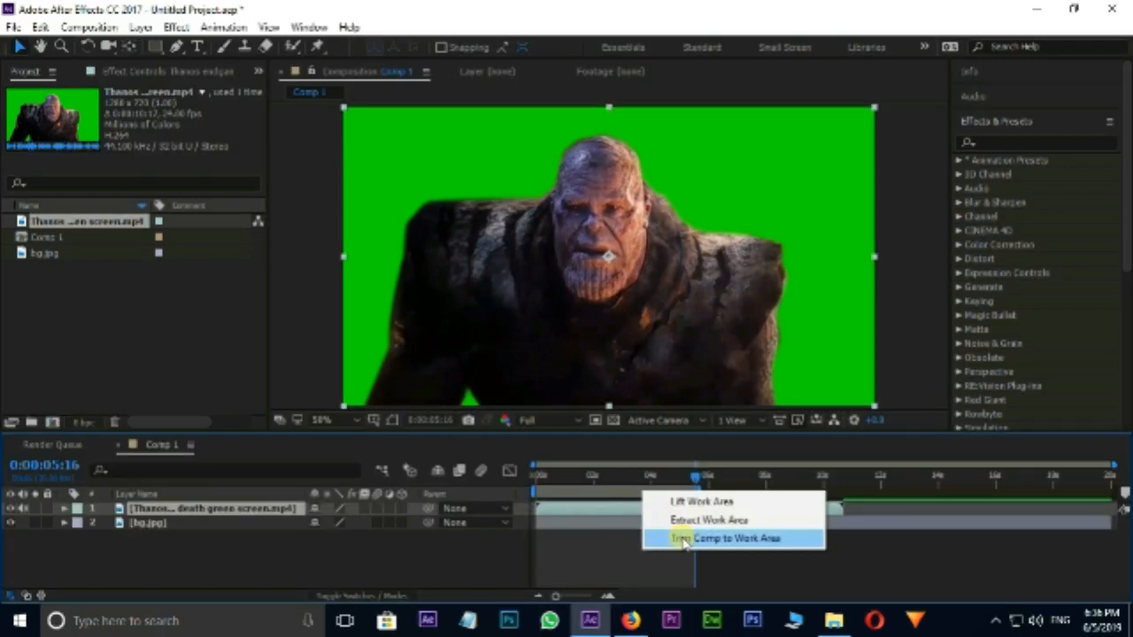
{"action": "left_click", "coordinate": [722, 537]}
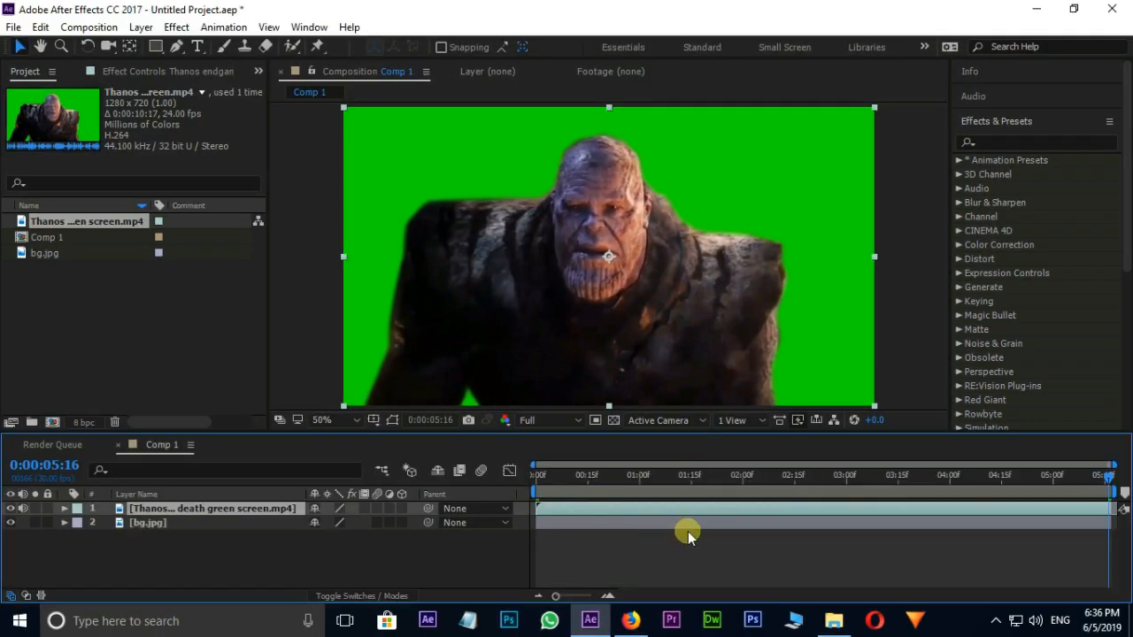
{"action": "left_click_drag", "start_coordinate": [689, 536], "coordinate": [695, 478]}
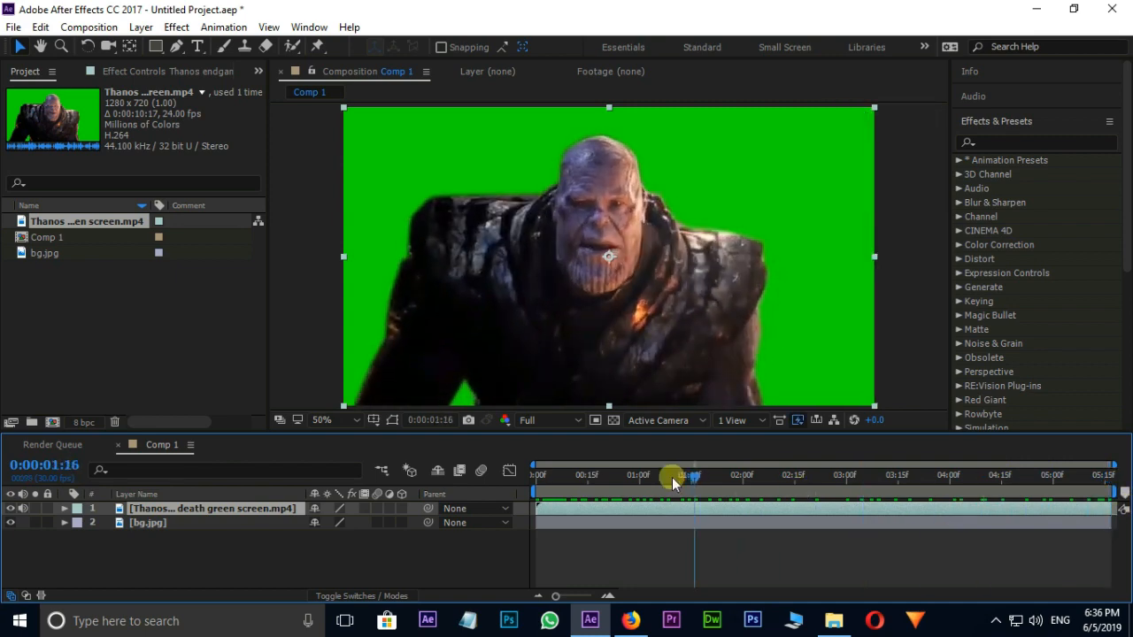
{"action": "left_click_drag", "start_coordinate": [677, 478], "coordinate": [533, 478]}
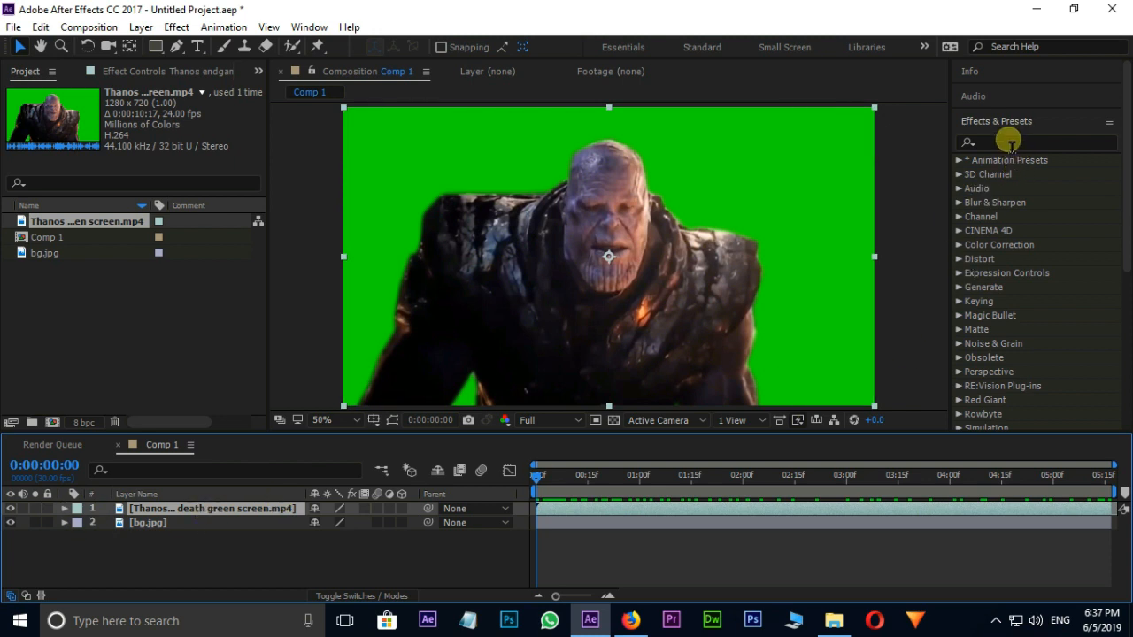
Apply Keylight to the Thanos clip, view Screen Matte, and expand the Screen Matte settings
{"action": "type", "text": "keylig"}
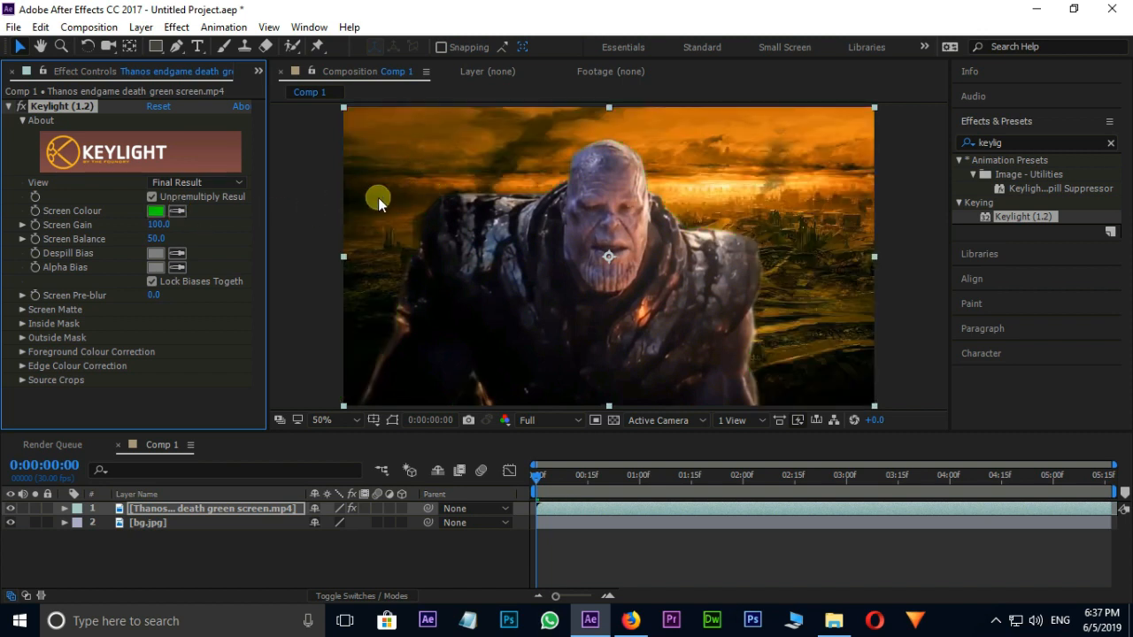
{"action": "left_click", "coordinate": [196, 182]}
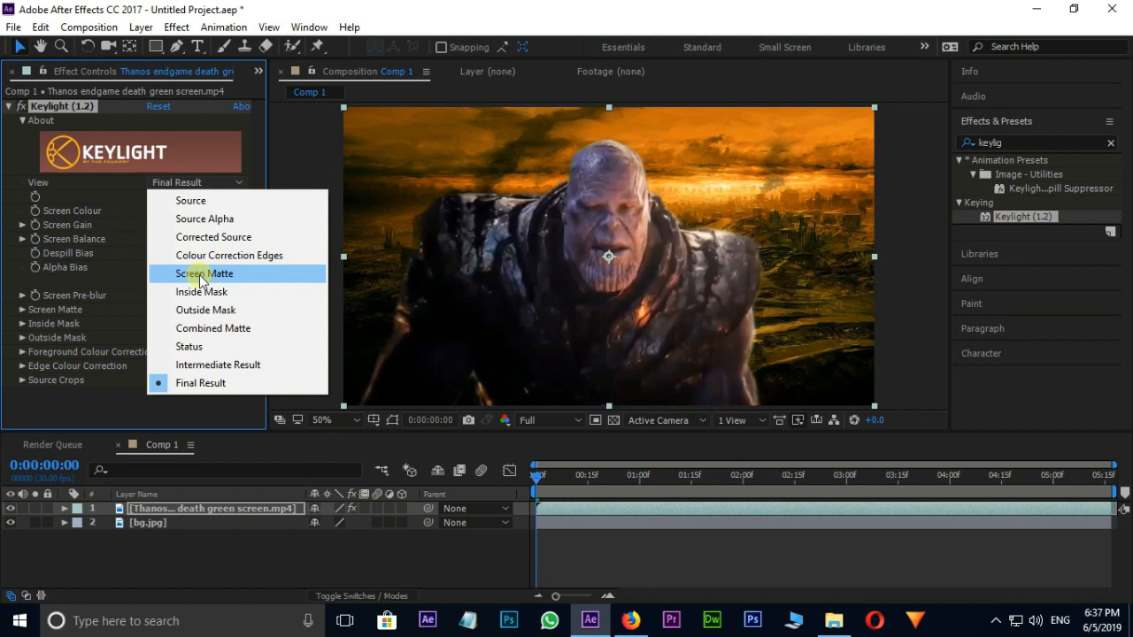
{"action": "left_click", "coordinate": [203, 274]}
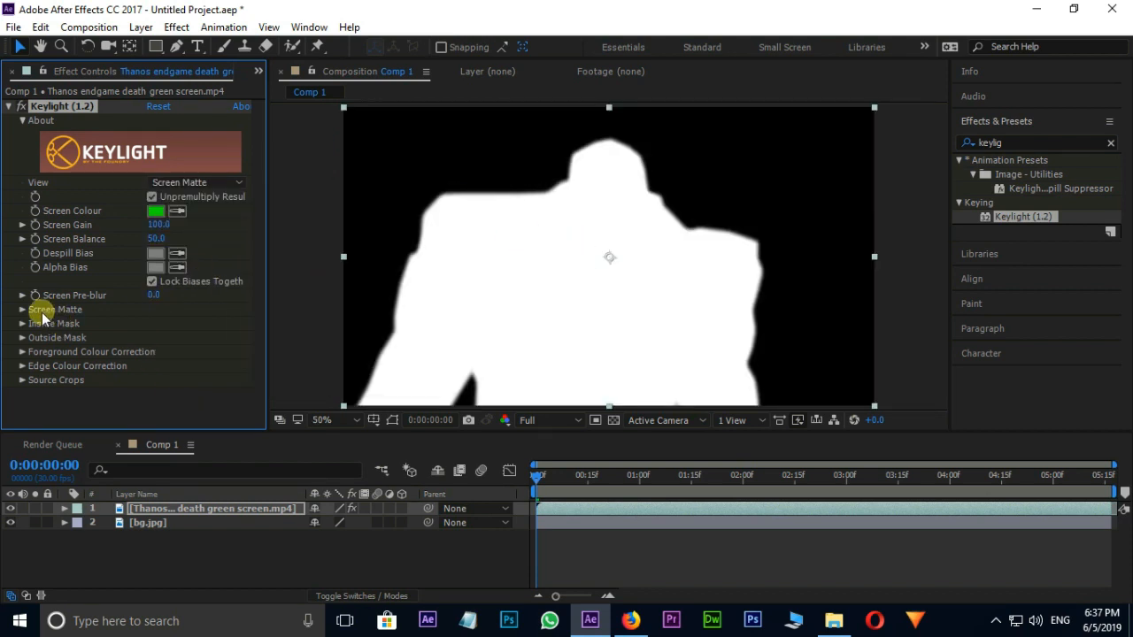
{"action": "left_click", "coordinate": [22, 310]}
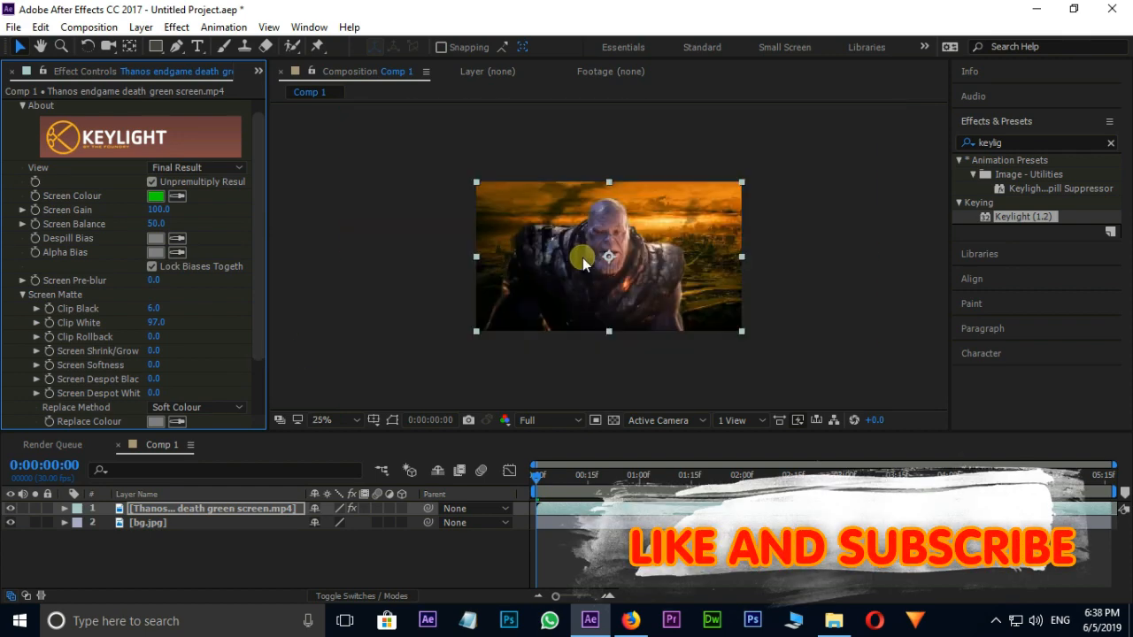
Pre-compose the Thanos layer, moving all attributes into the new composition
{"action": "left_click", "coordinate": [213, 509]}
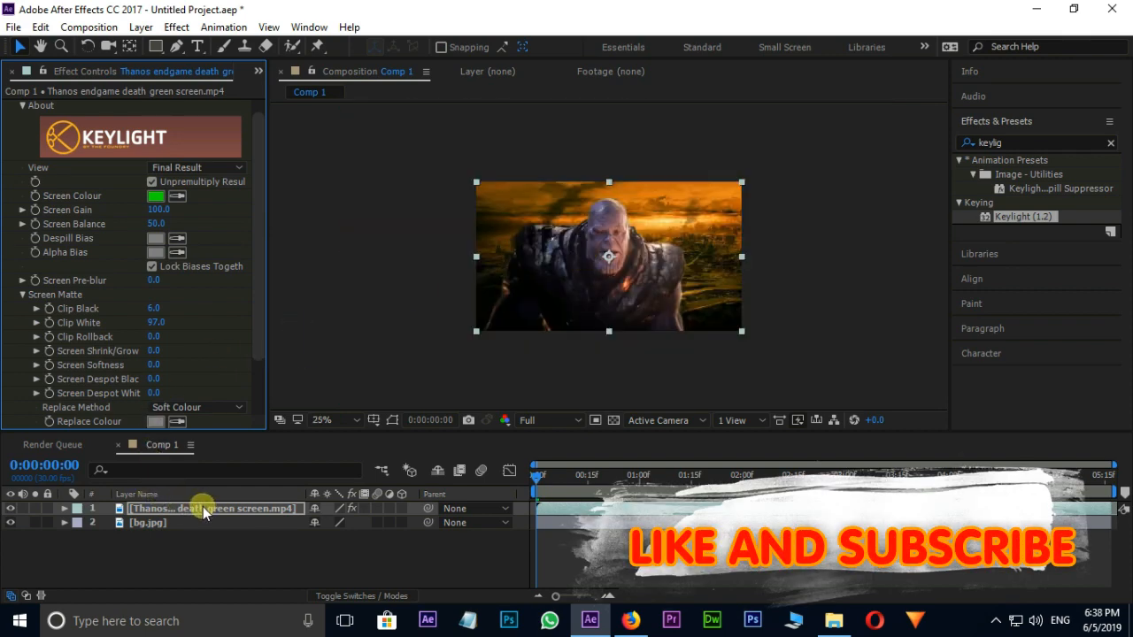
{"action": "right_click", "coordinate": [203, 508]}
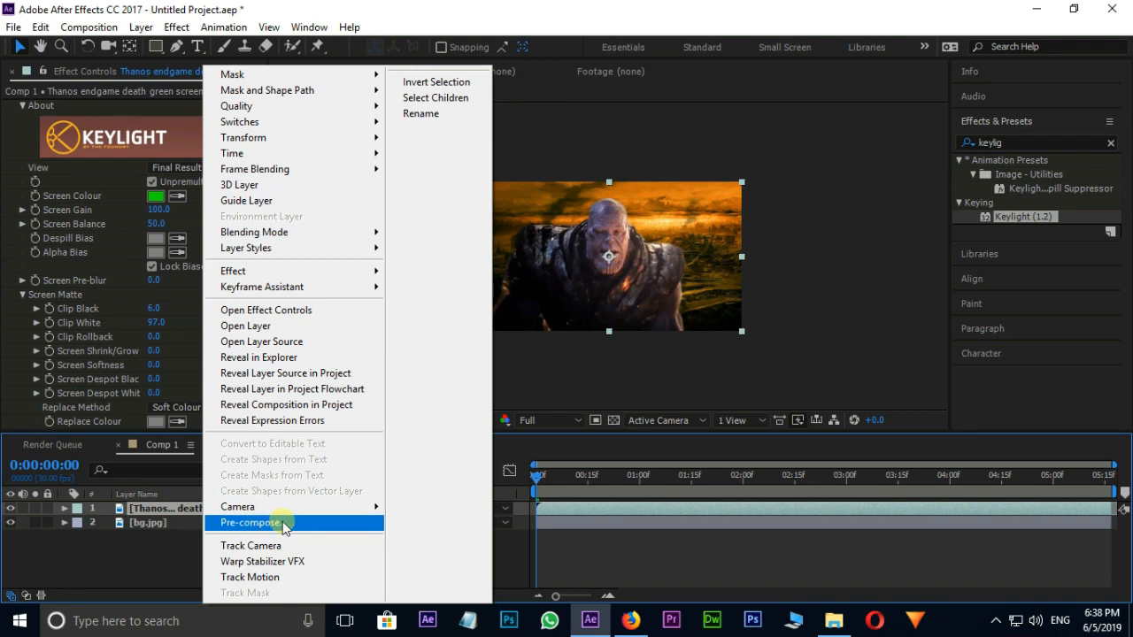
{"action": "left_click", "coordinate": [251, 523]}
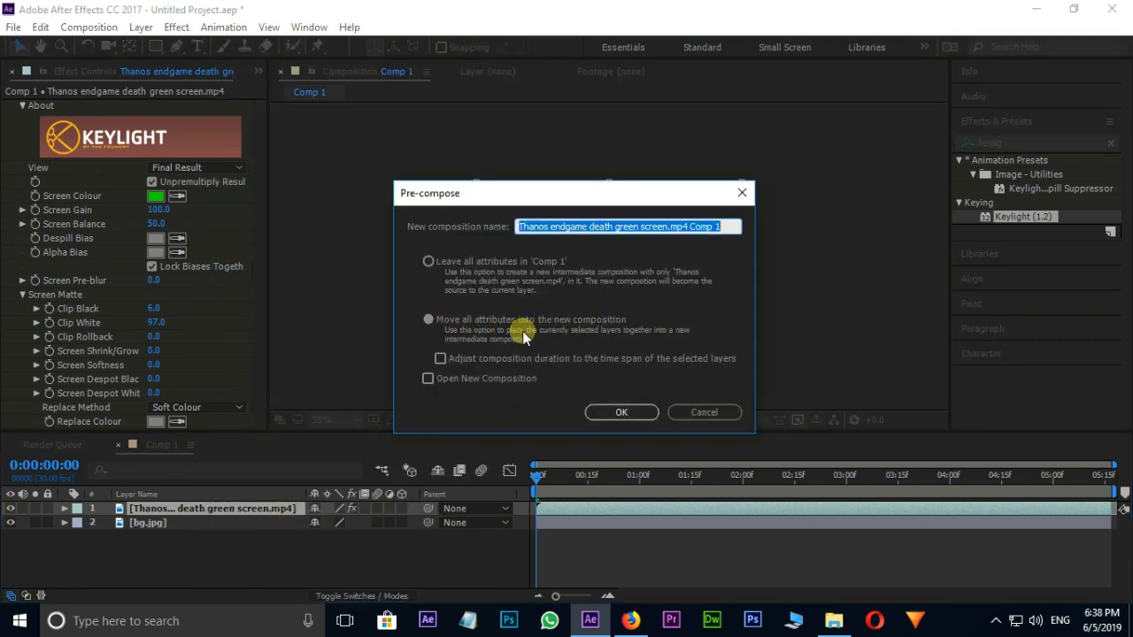
{"action": "left_click", "coordinate": [621, 412]}
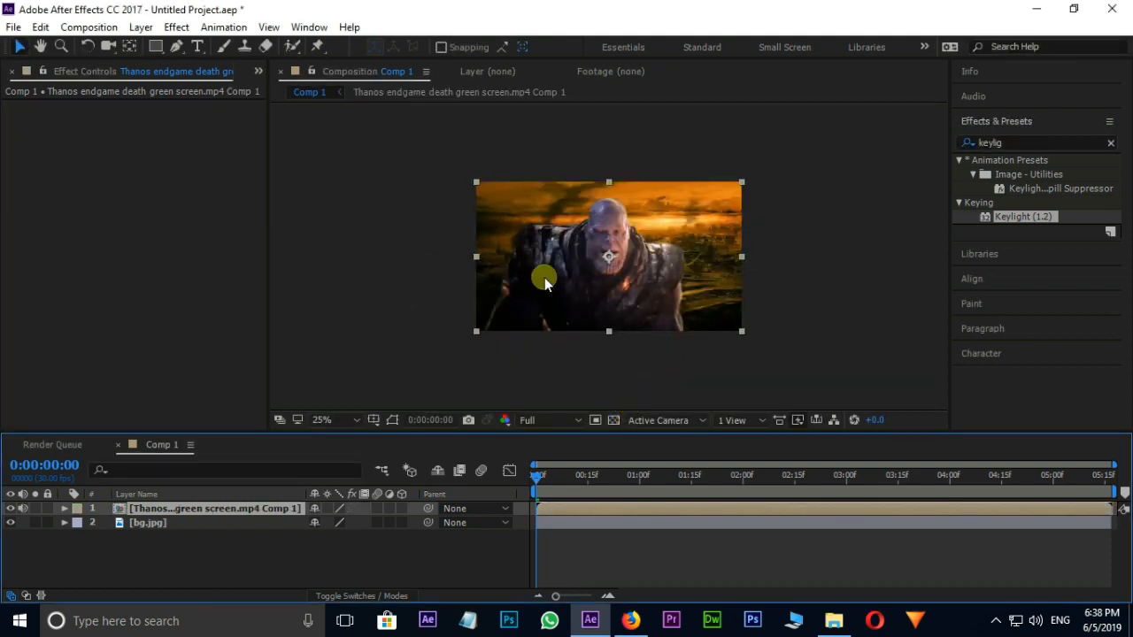
{"action": "mouse_move", "coordinate": [555, 286]}
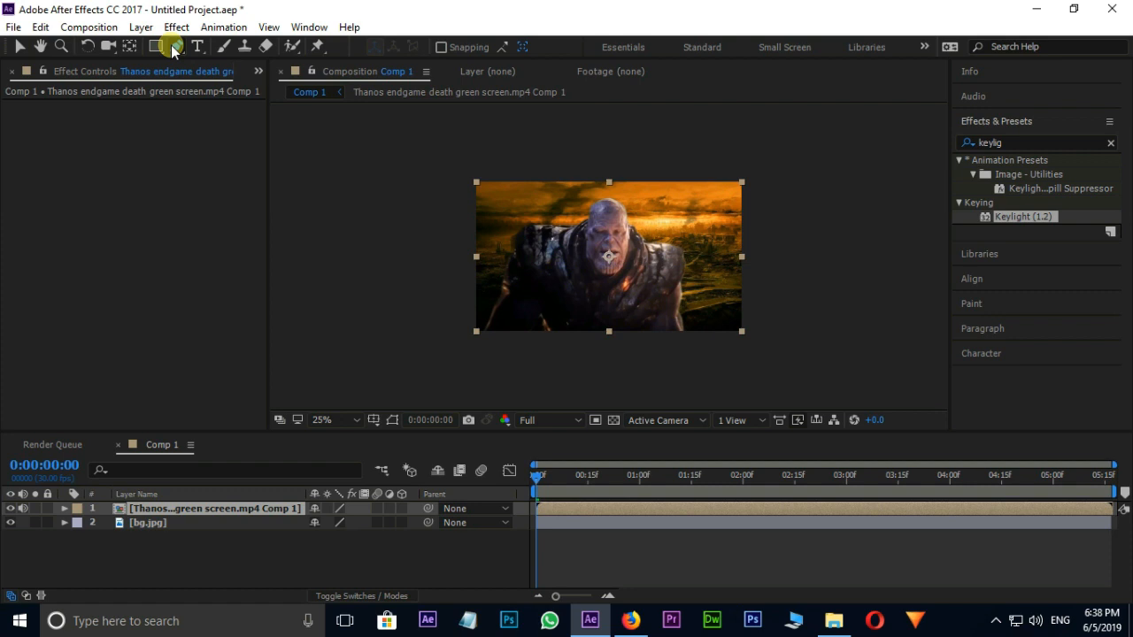
Draw a Pen mask on the Thanos precomp and move its edge across his body at the end
{"action": "left_click", "coordinate": [176, 49]}
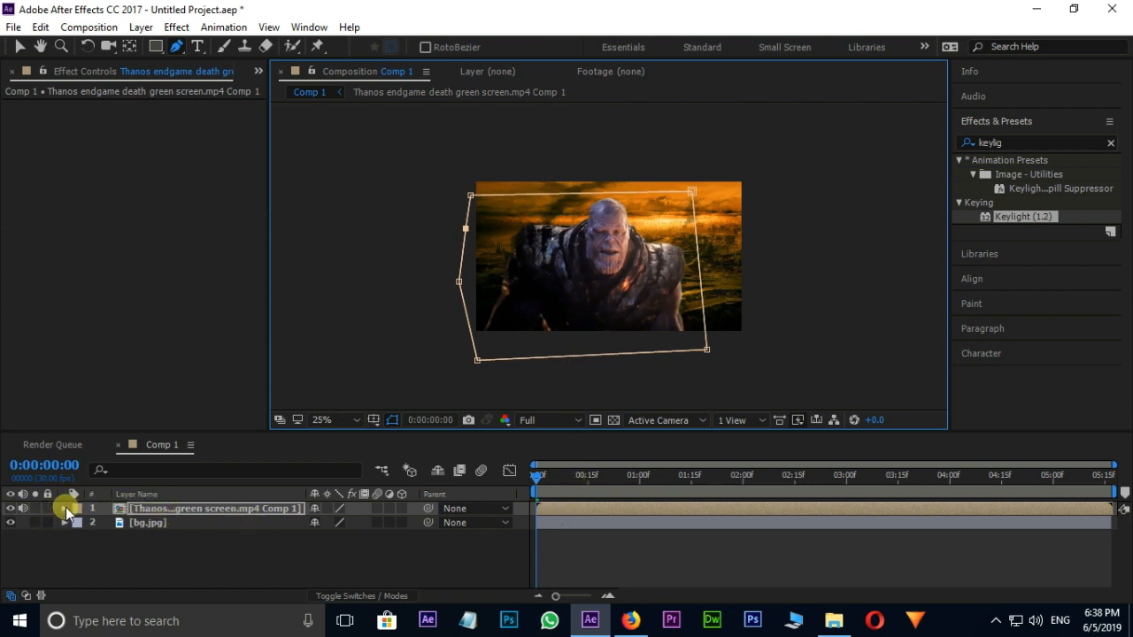
{"action": "left_click", "coordinate": [66, 508]}
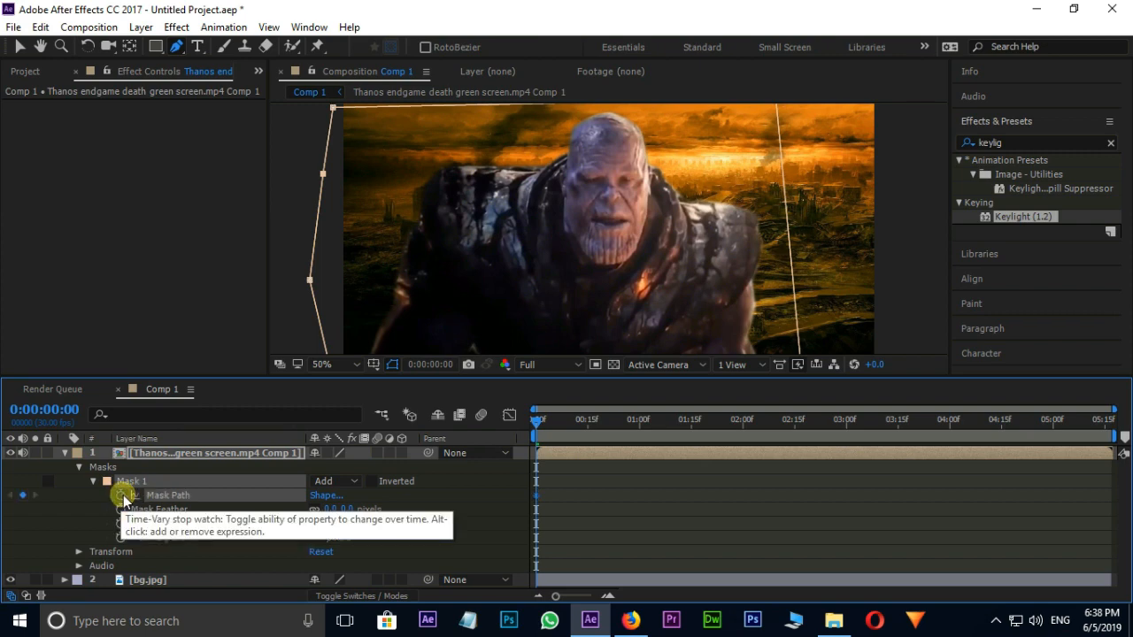
{"action": "left_click_drag", "start_coordinate": [536, 419], "coordinate": [583, 419]}
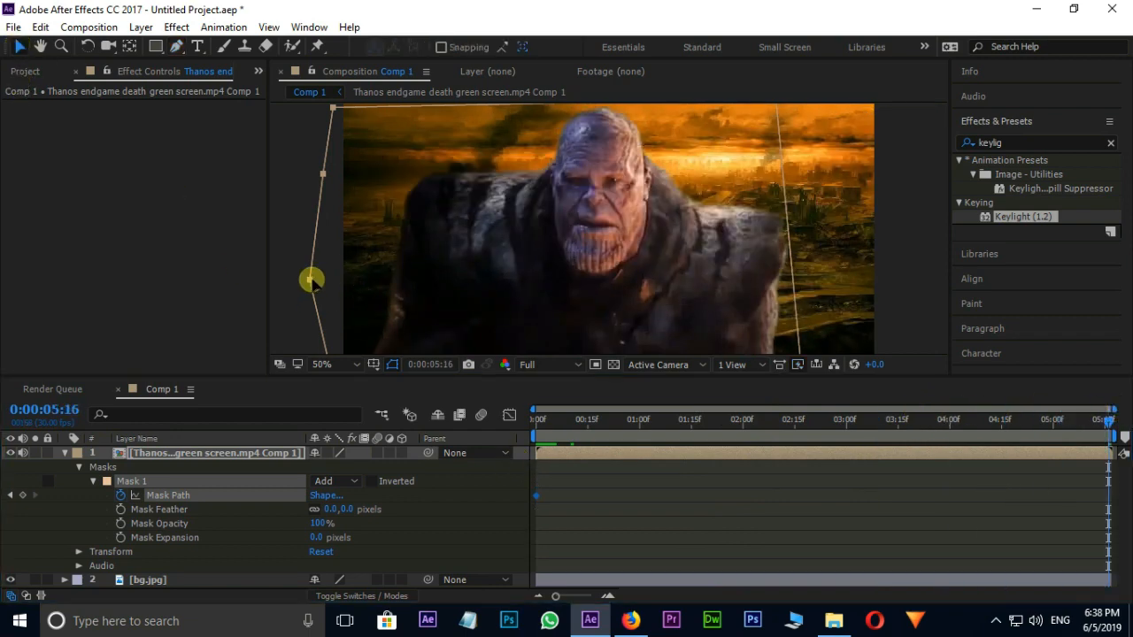
{"action": "left_click_drag", "start_coordinate": [313, 280], "coordinate": [524, 265]}
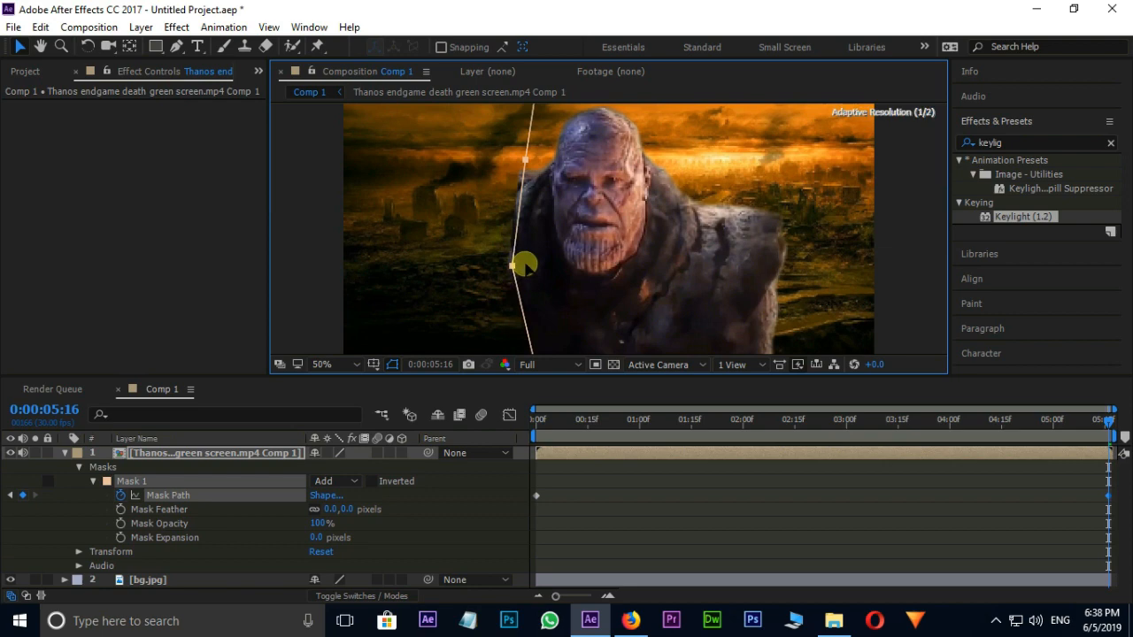
{"action": "left_click_drag", "start_coordinate": [525, 265], "coordinate": [814, 249]}
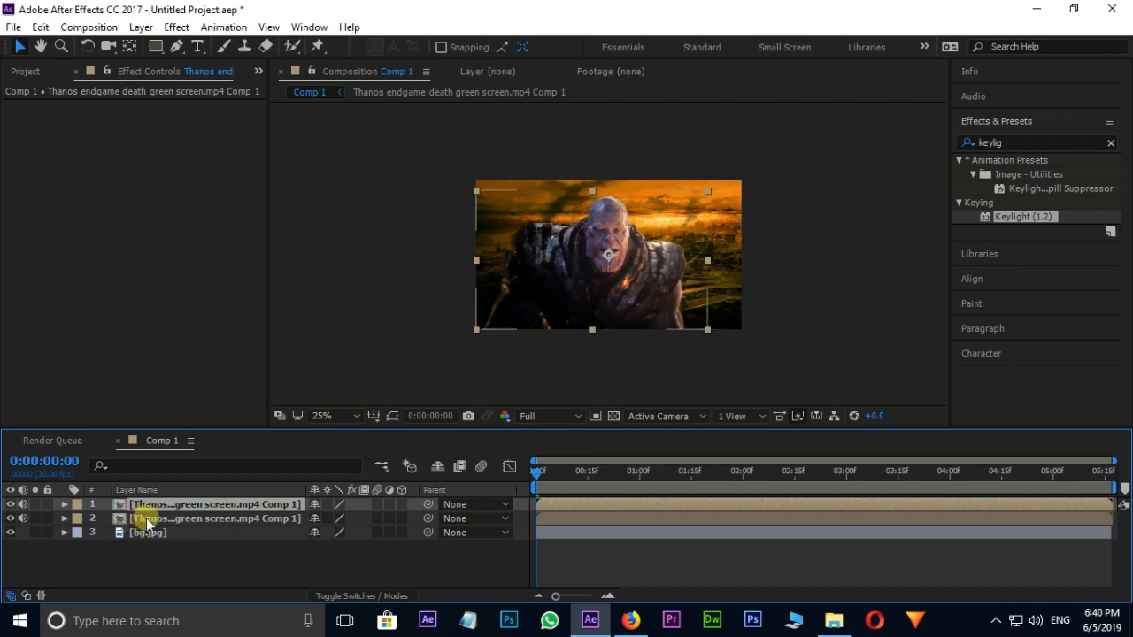
Select the lower Thanos precomp copy, then the top copy
{"action": "left_click", "coordinate": [64, 519]}
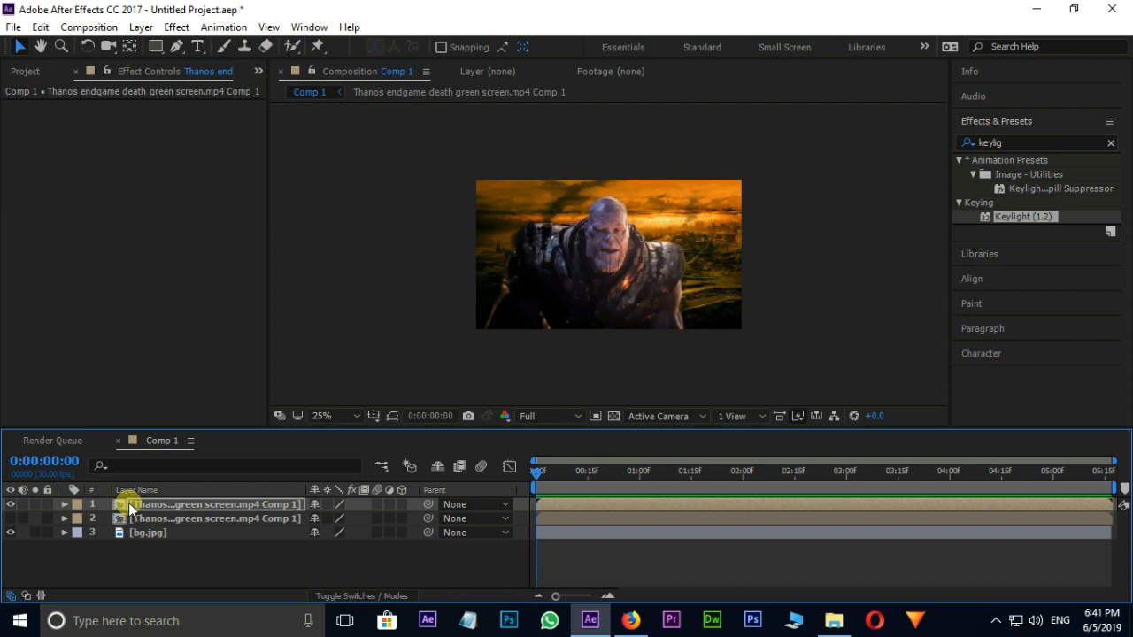
{"action": "left_click", "coordinate": [65, 503]}
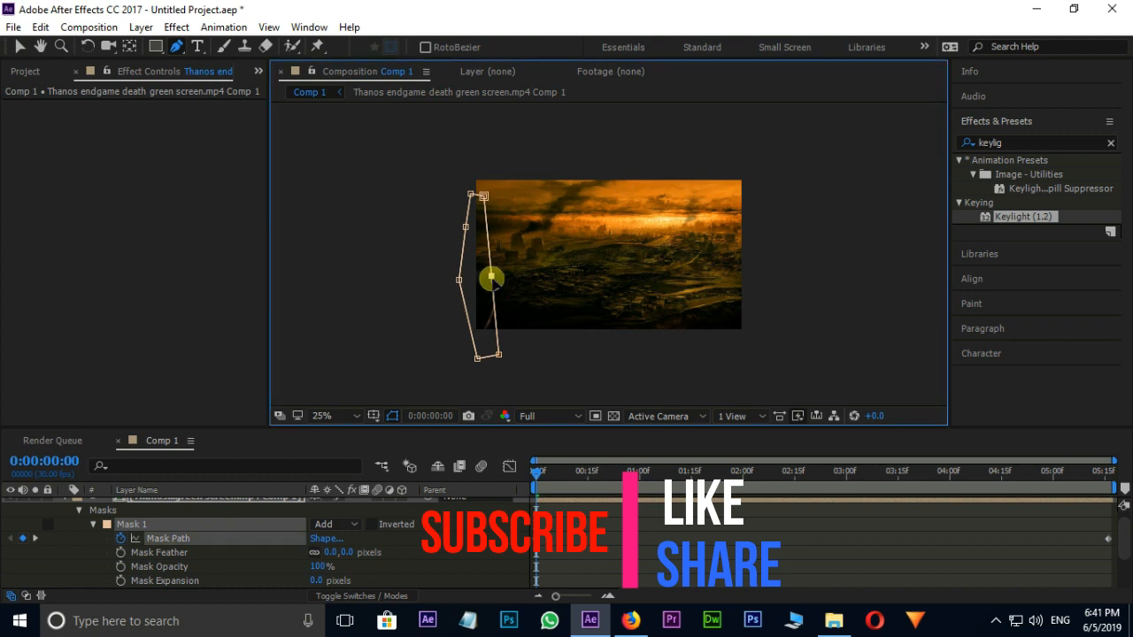
Keyframe the mask left of Thanos at 0:00 and past him at the end, then preview
{"action": "left_click_drag", "start_coordinate": [491, 278], "coordinate": [485, 353]}
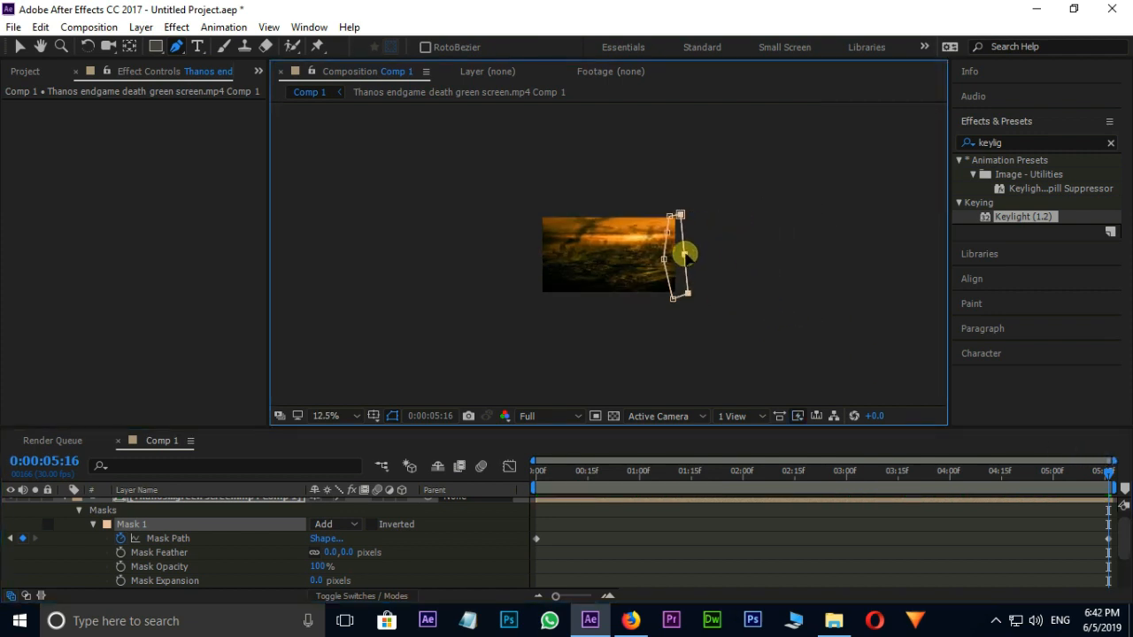
{"action": "left_click", "coordinate": [989, 471]}
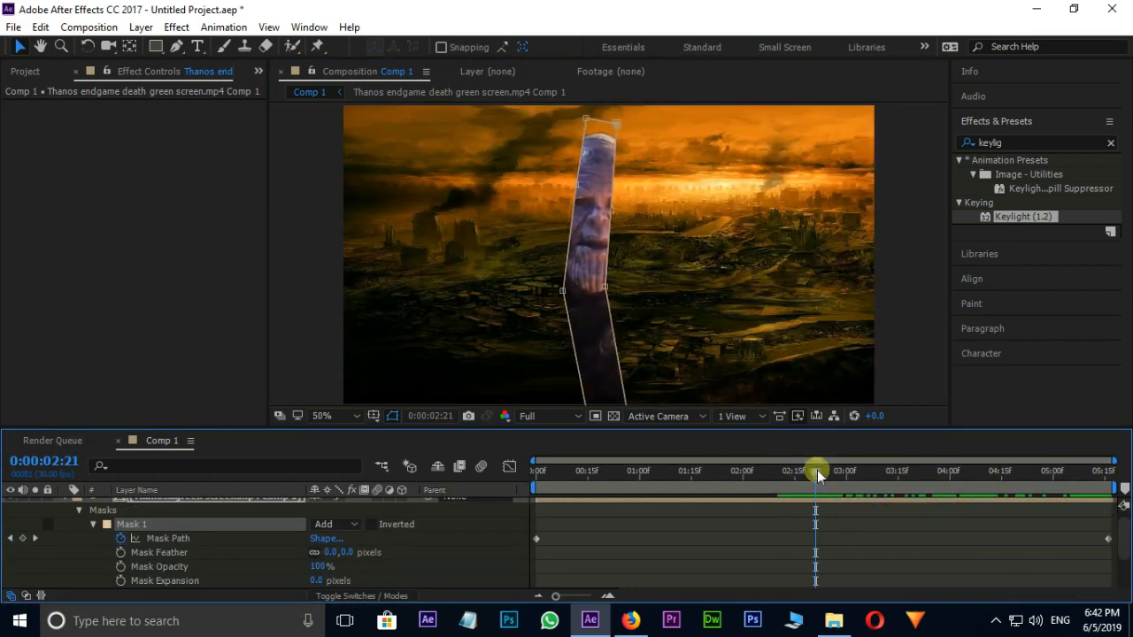
{"action": "left_click_drag", "start_coordinate": [814, 470], "coordinate": [894, 470]}
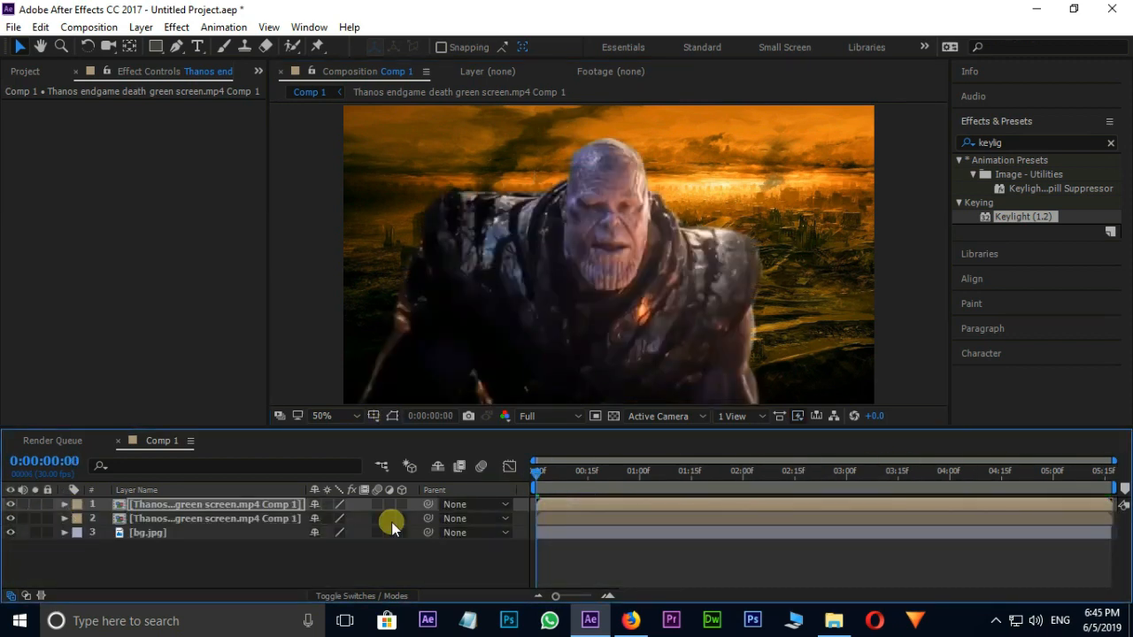
Pre-compose the top Thanos layer into a composition named 'endgame 3d'
{"action": "right_click", "coordinate": [212, 504]}
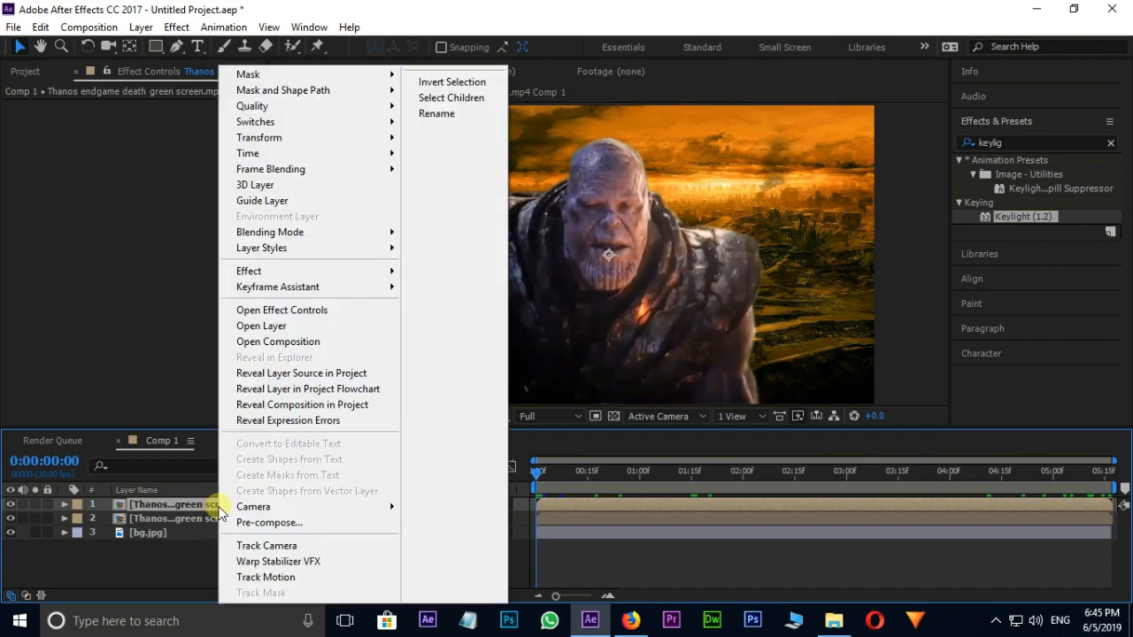
{"action": "mouse_move", "coordinate": [281, 522]}
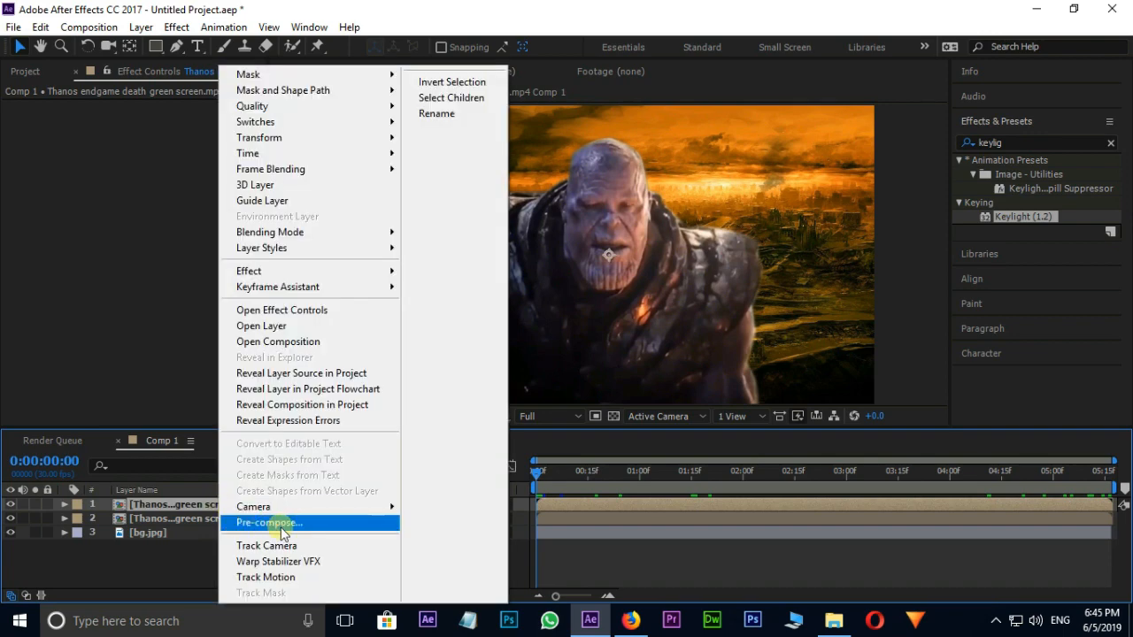
{"action": "left_click", "coordinate": [268, 522]}
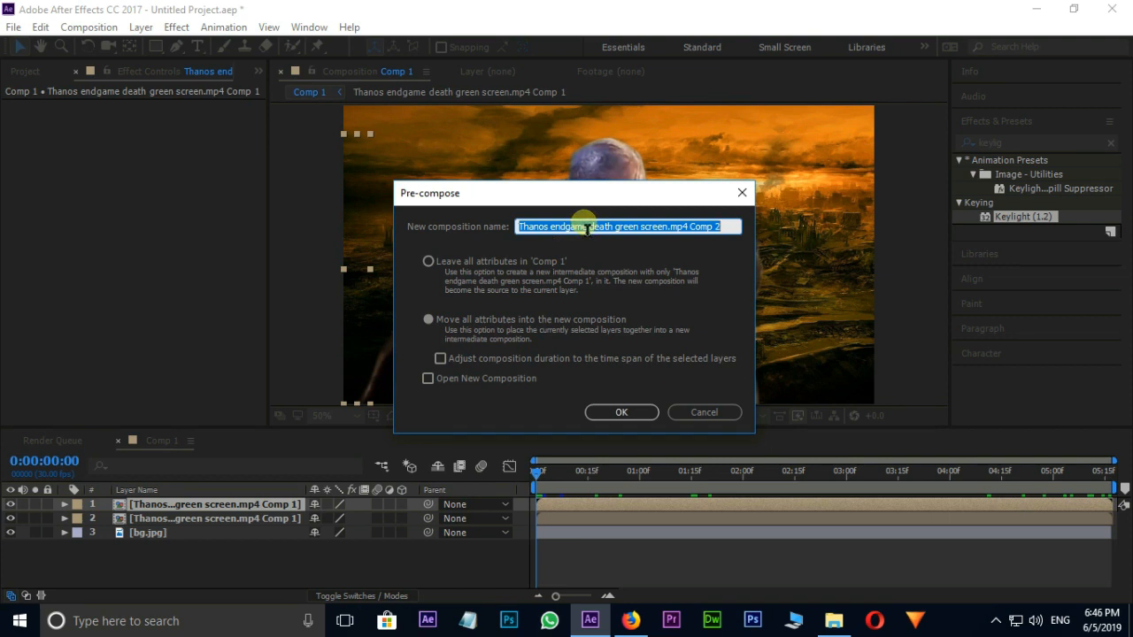
{"action": "type", "text": "endga"}
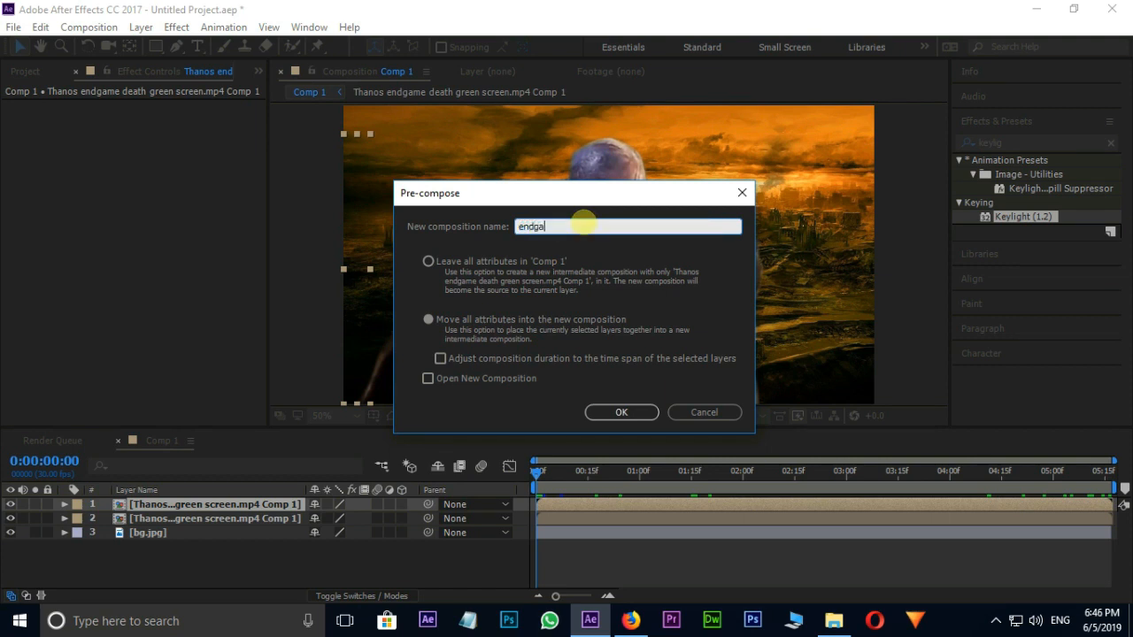
{"action": "type", "text": "endgame 3d"}
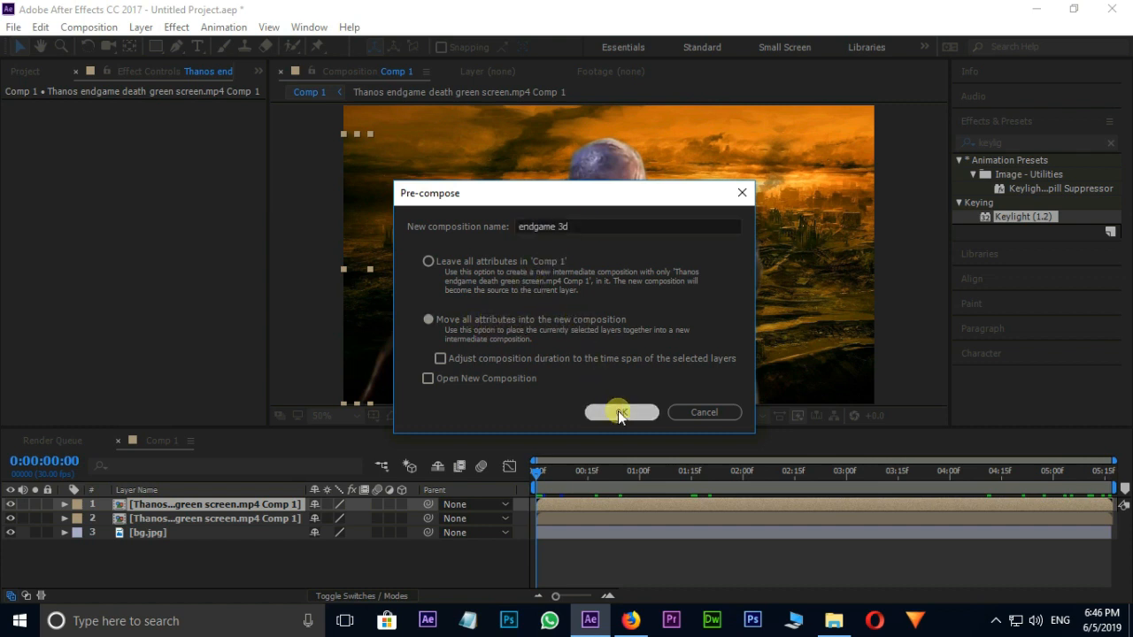
{"action": "left_click", "coordinate": [621, 411]}
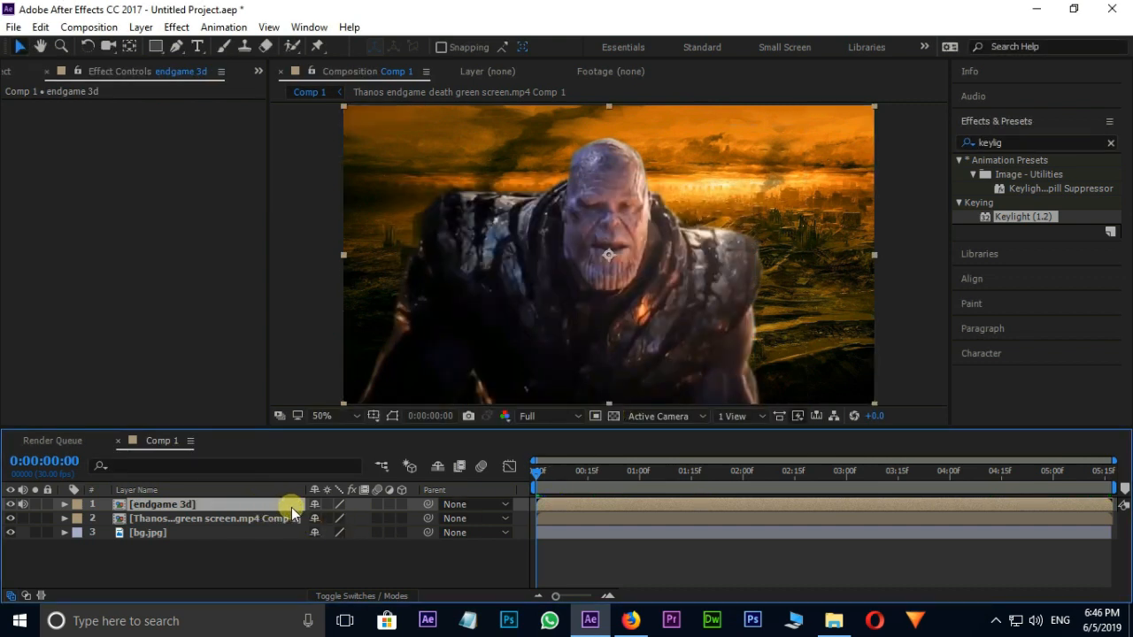
Switch 'endgame 3d' to 3D and add a light gray full-frame solid named 'particular'
{"action": "left_click", "coordinate": [402, 504]}
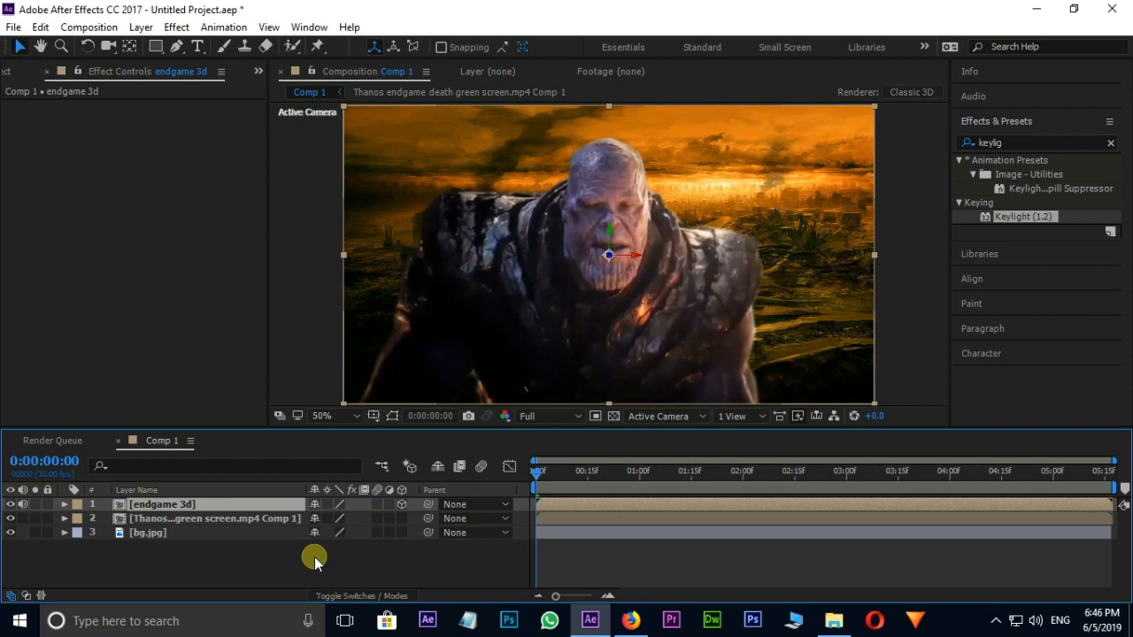
{"action": "right_click", "coordinate": [314, 558]}
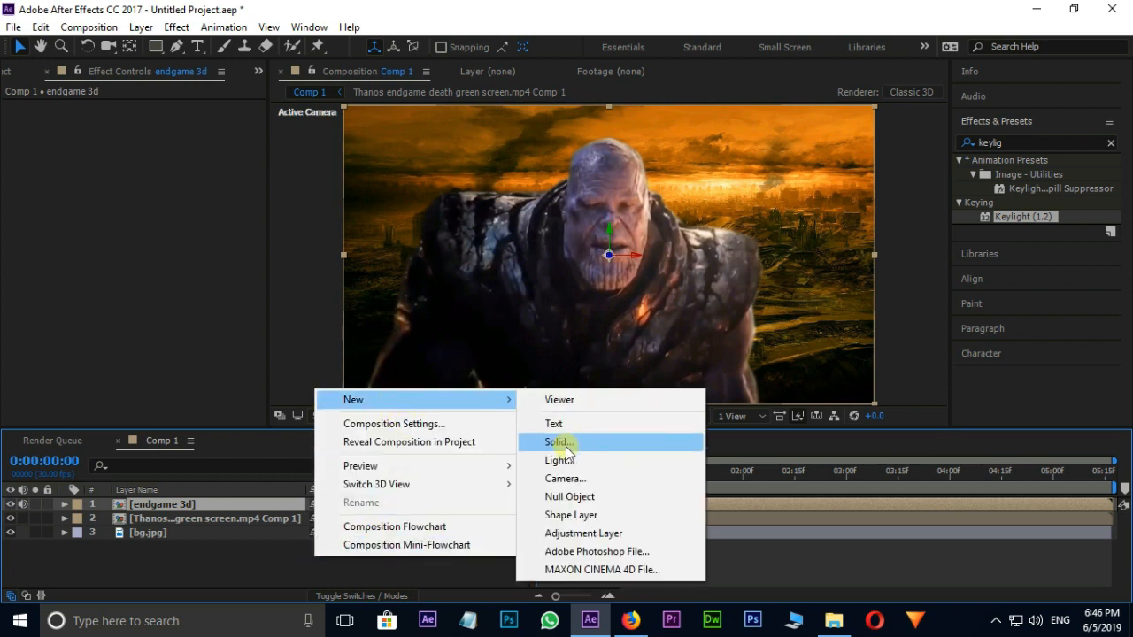
{"action": "left_click", "coordinate": [552, 442]}
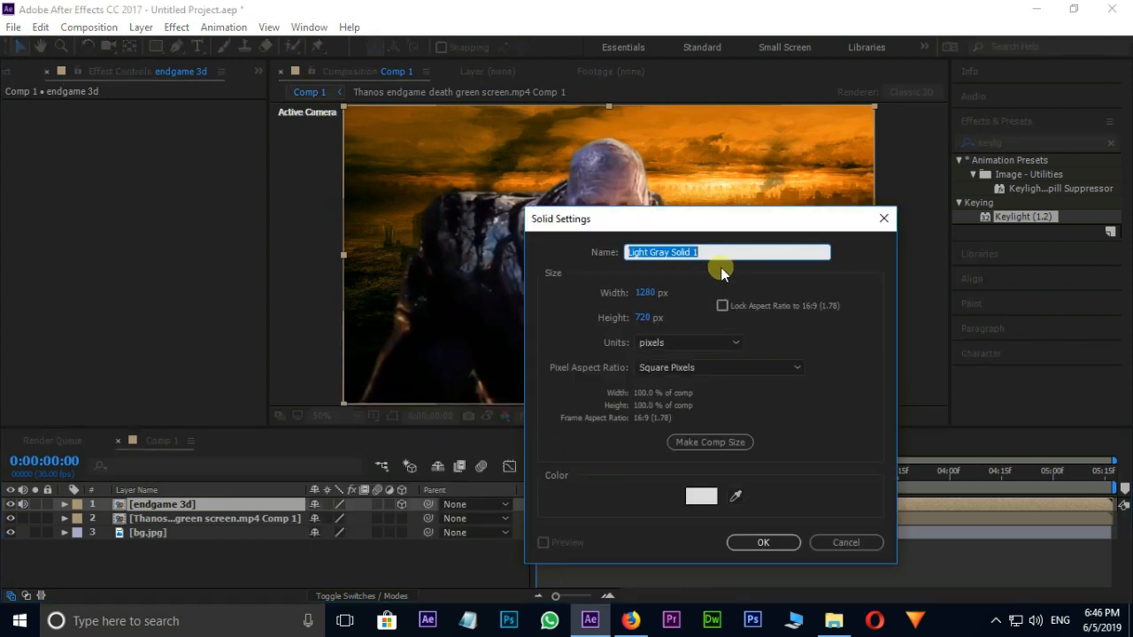
{"action": "type", "text": "particular"}
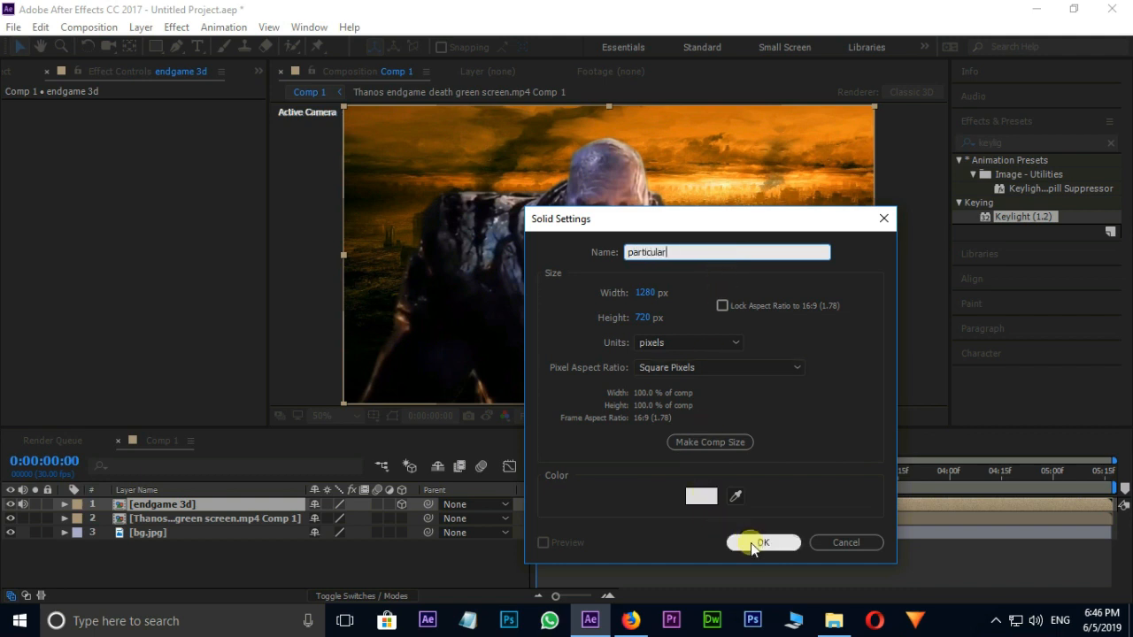
{"action": "left_click", "coordinate": [763, 542]}
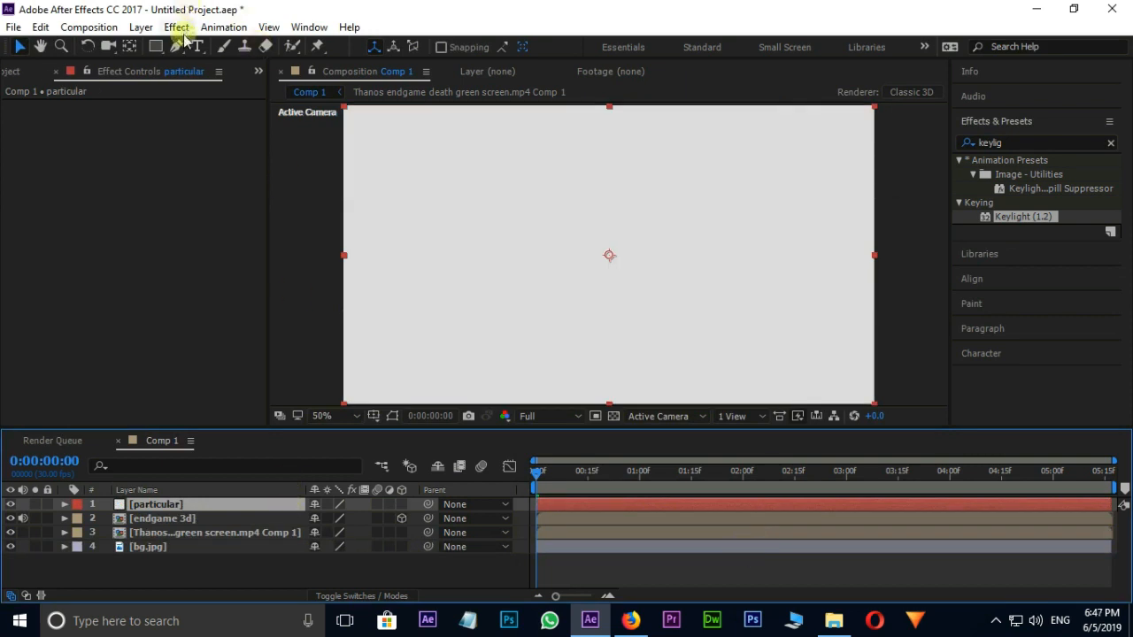
Apply Trapcode Particular to the 'particular' solid, preview later frames, then return to 0:00
{"action": "left_click", "coordinate": [178, 27]}
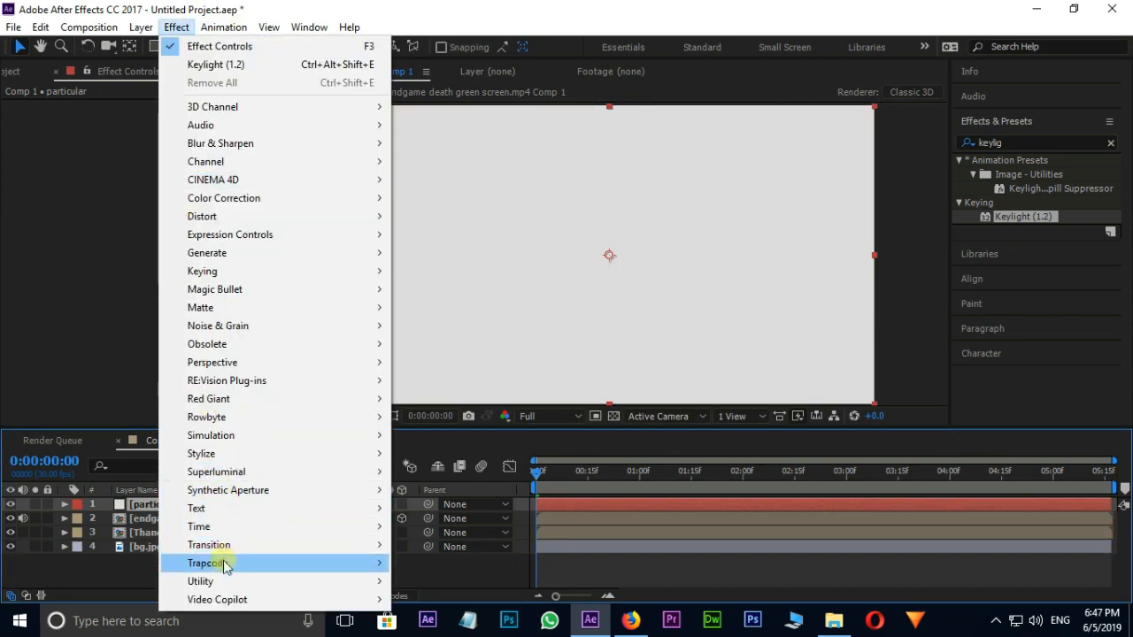
{"action": "mouse_move", "coordinate": [207, 563]}
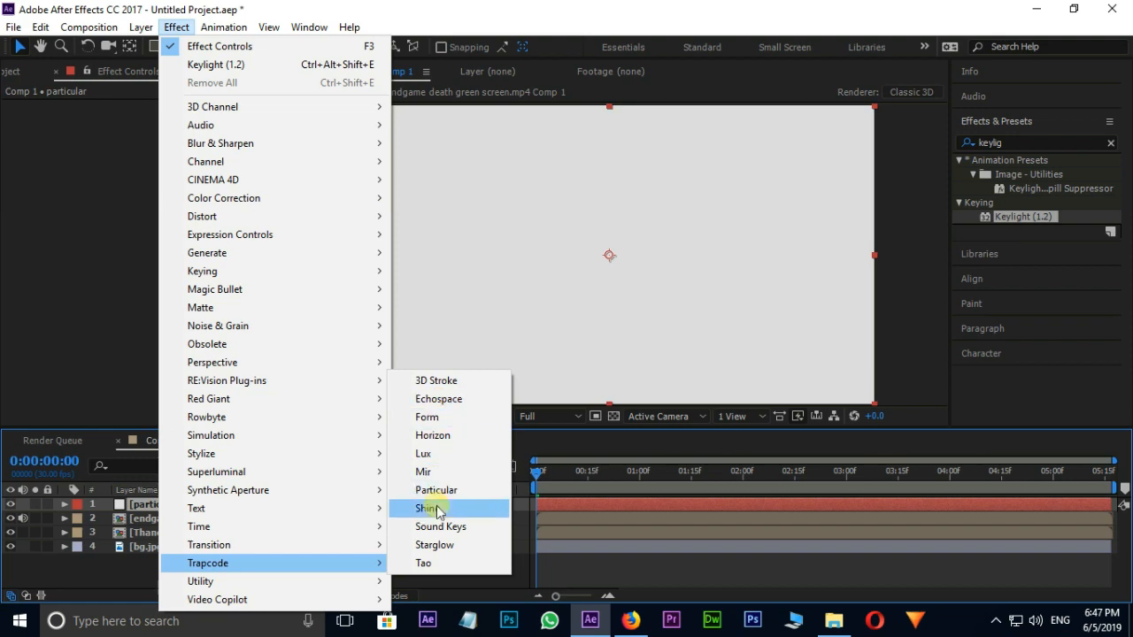
{"action": "left_click", "coordinate": [436, 490]}
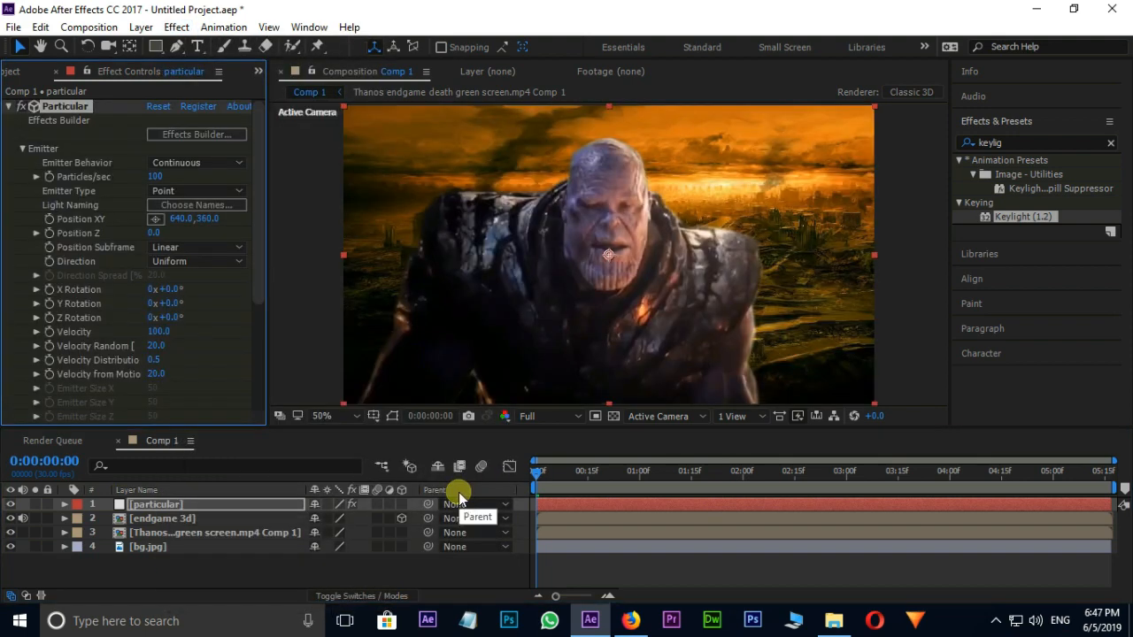
{"action": "left_click_drag", "start_coordinate": [538, 470], "coordinate": [852, 470]}
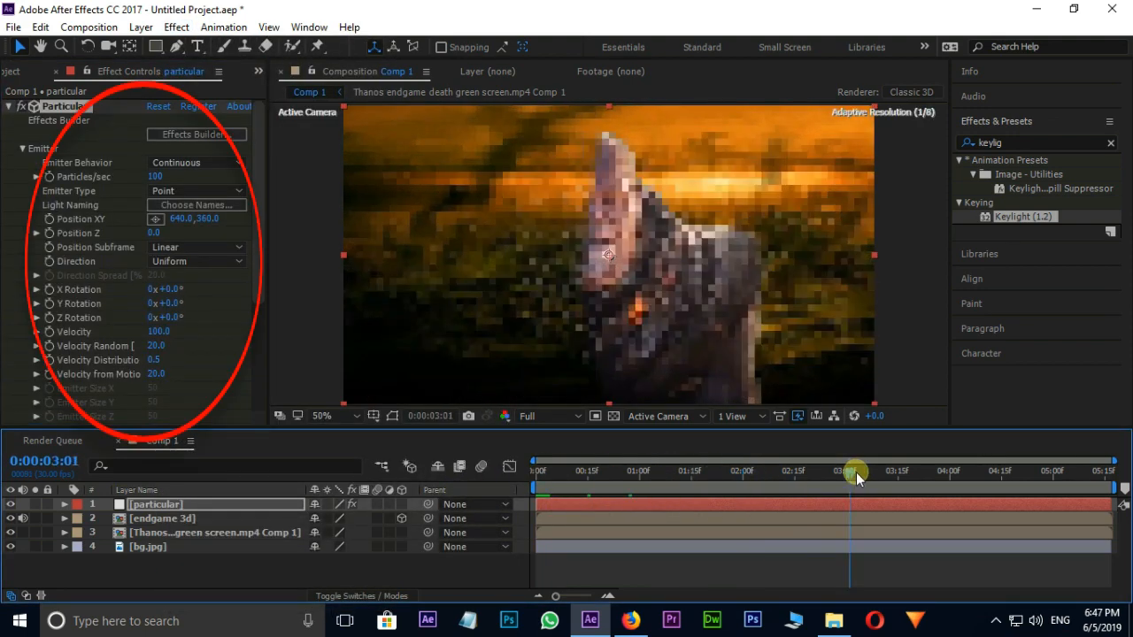
{"action": "left_click_drag", "start_coordinate": [852, 471], "coordinate": [1087, 478]}
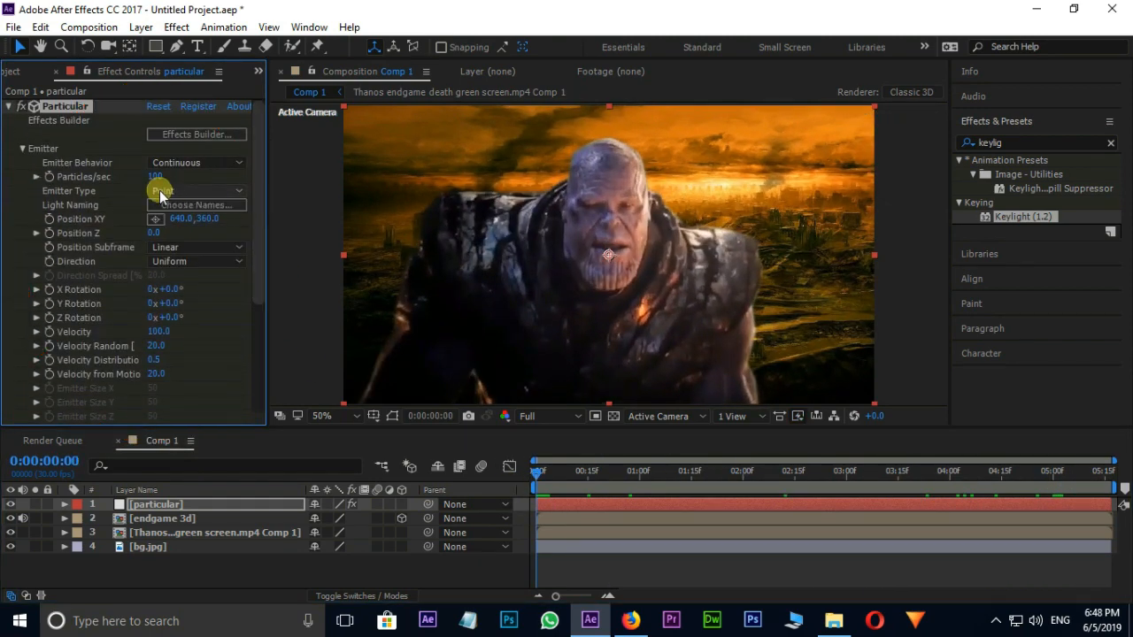
Set Particular's Layer Emitter to 'endgame 3d' with Layer Sampling at Particle Birth Time
{"action": "left_click", "coordinate": [194, 190]}
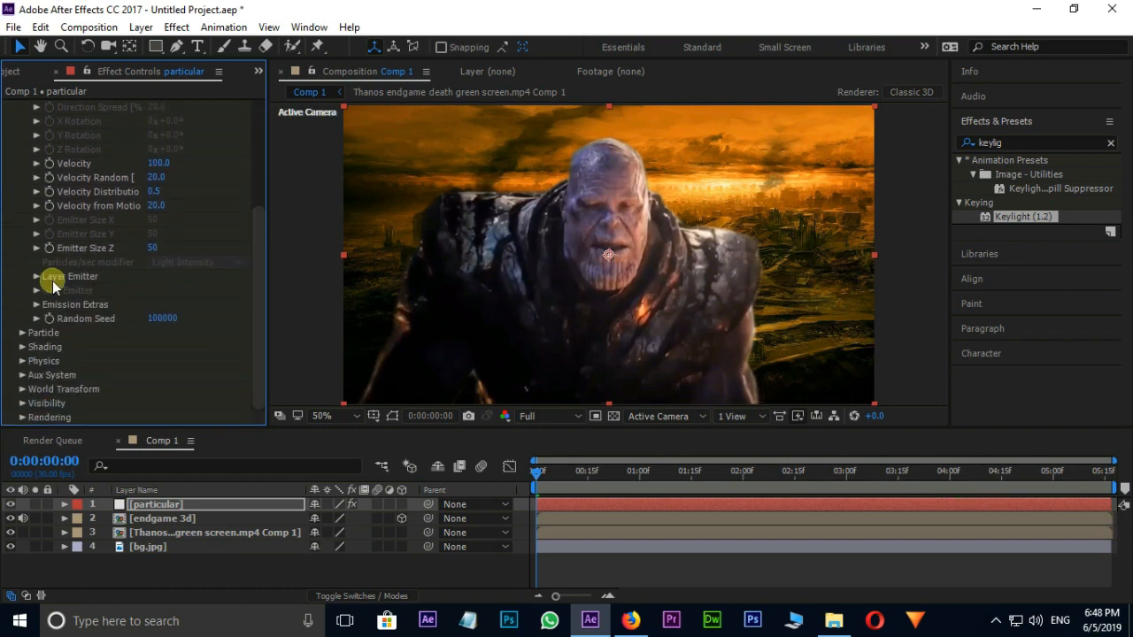
{"action": "left_click", "coordinate": [36, 276]}
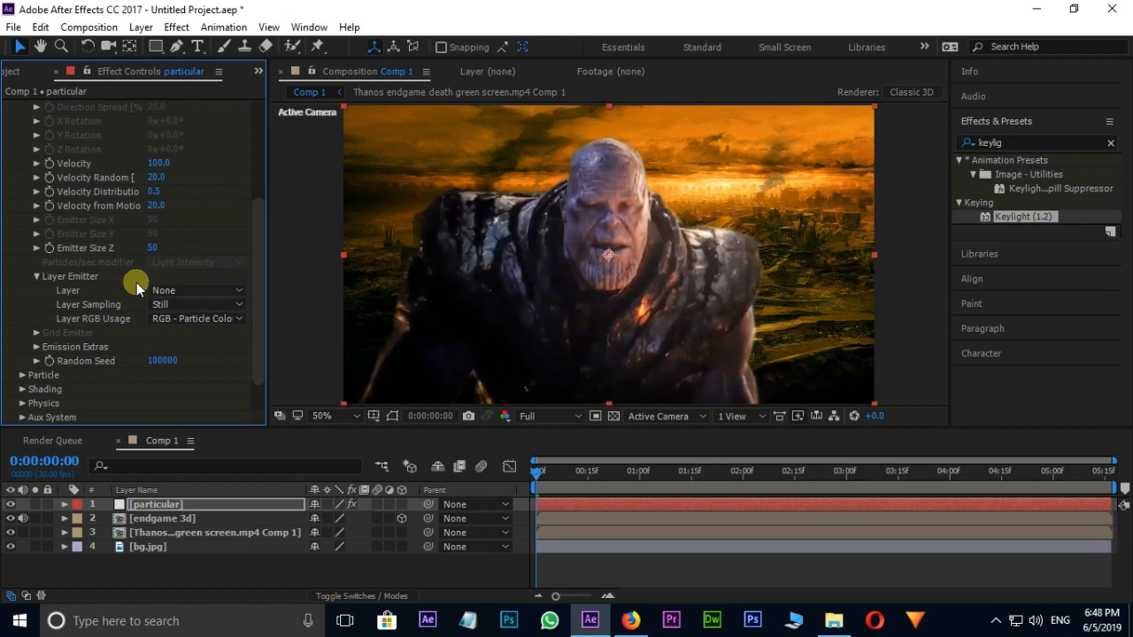
{"action": "left_click", "coordinate": [196, 289]}
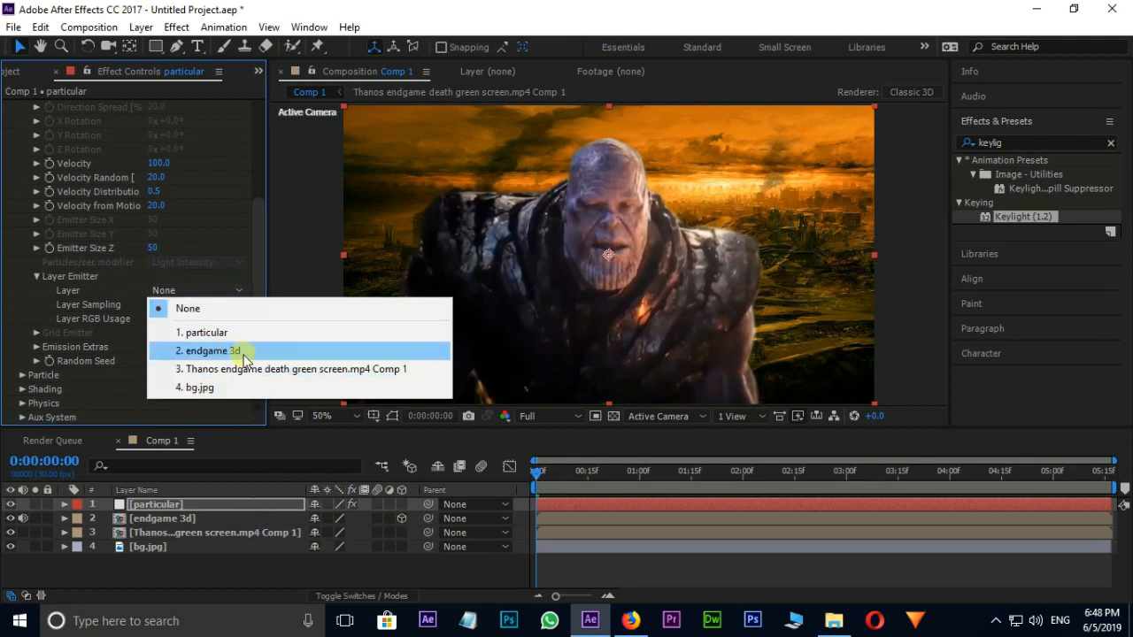
{"action": "left_click", "coordinate": [208, 351]}
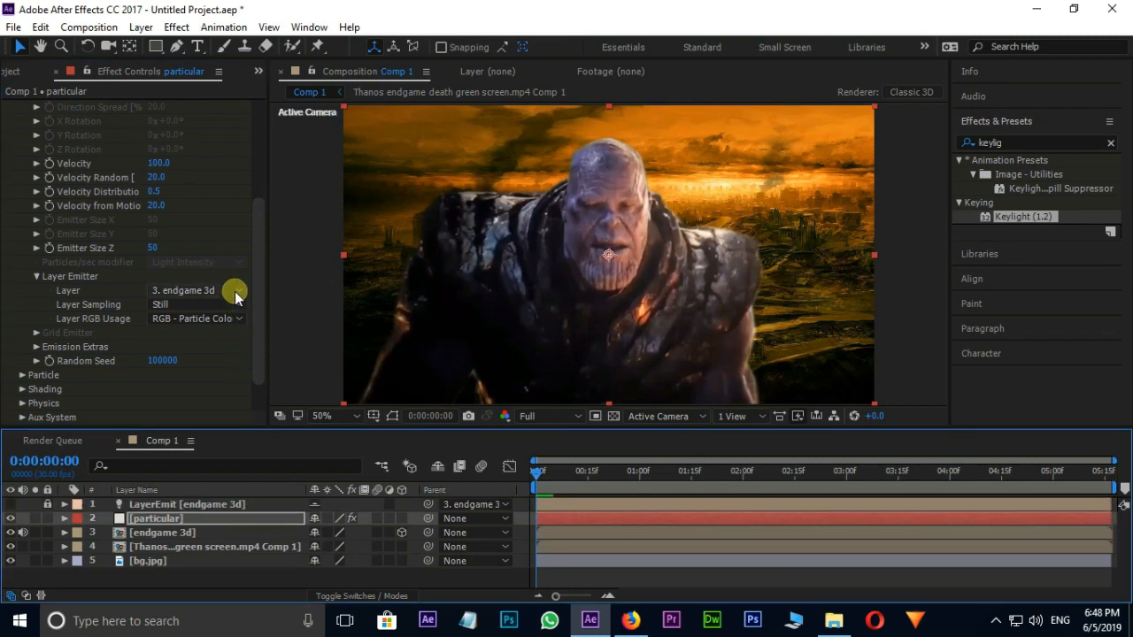
{"action": "left_click", "coordinate": [195, 304]}
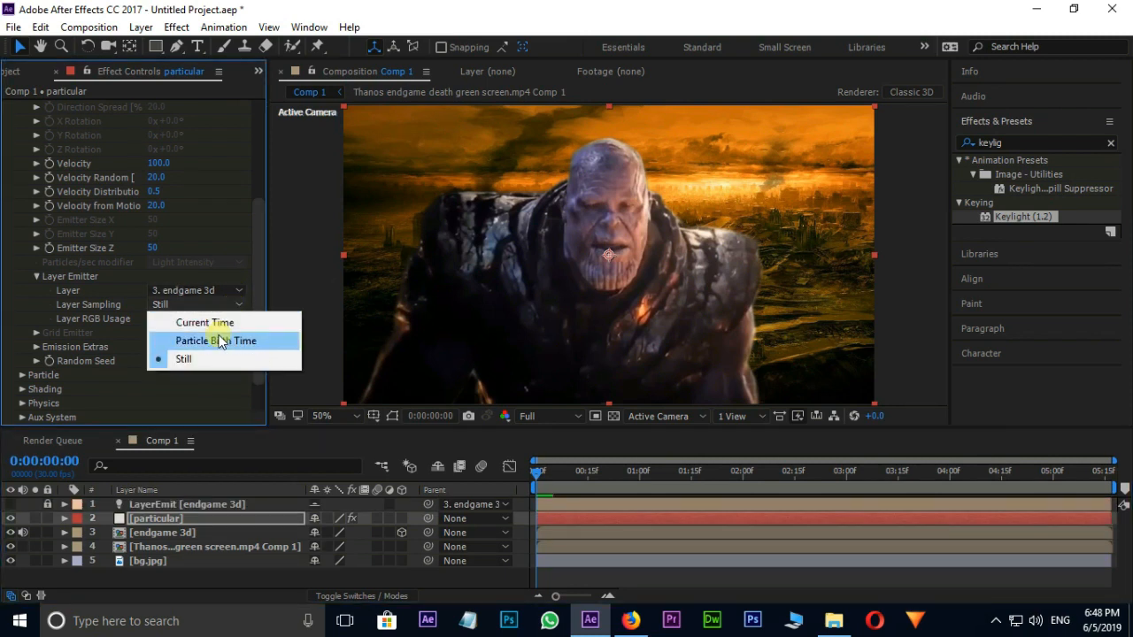
{"action": "left_click", "coordinate": [219, 341]}
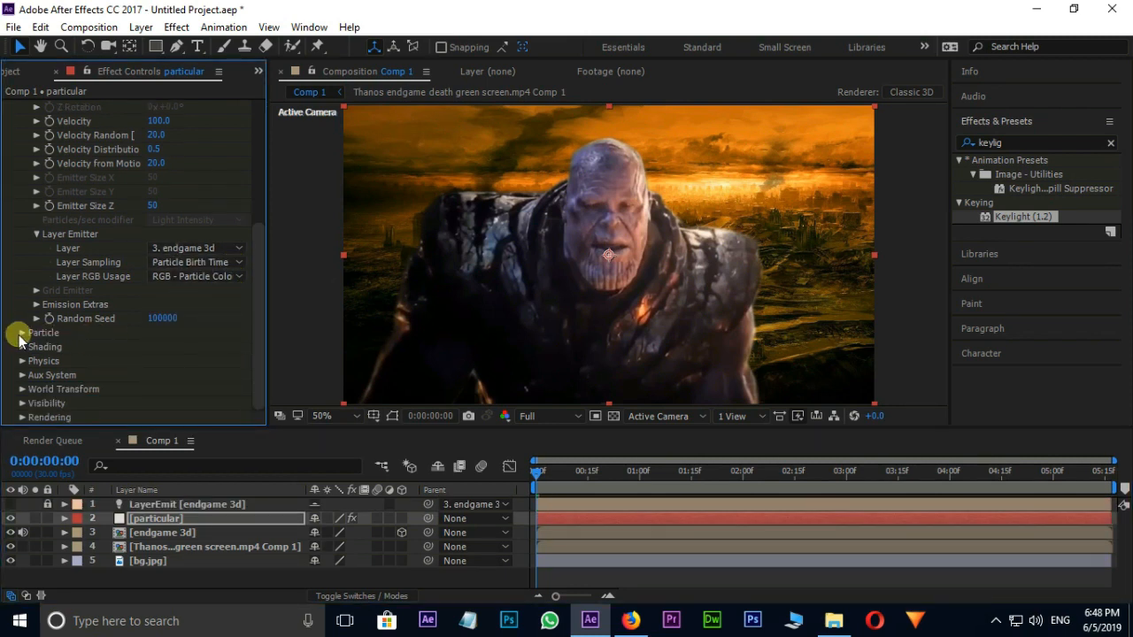
Set Particular's Particle Type to Cloudlet and enter a smaller value of 10
{"action": "left_click", "coordinate": [23, 332]}
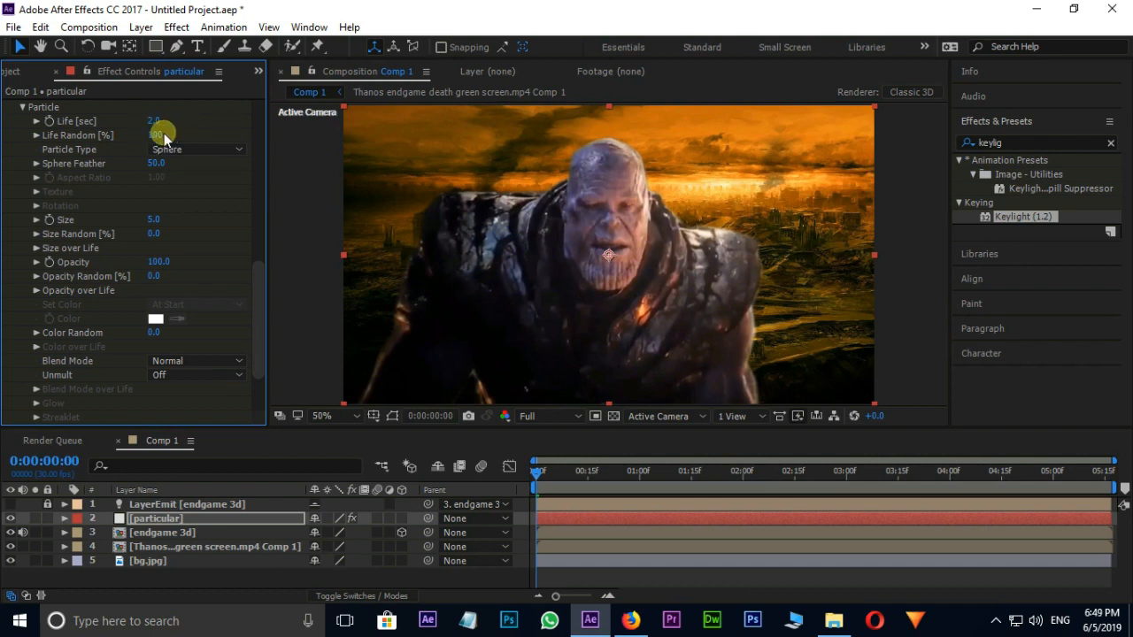
{"action": "left_click", "coordinate": [195, 149]}
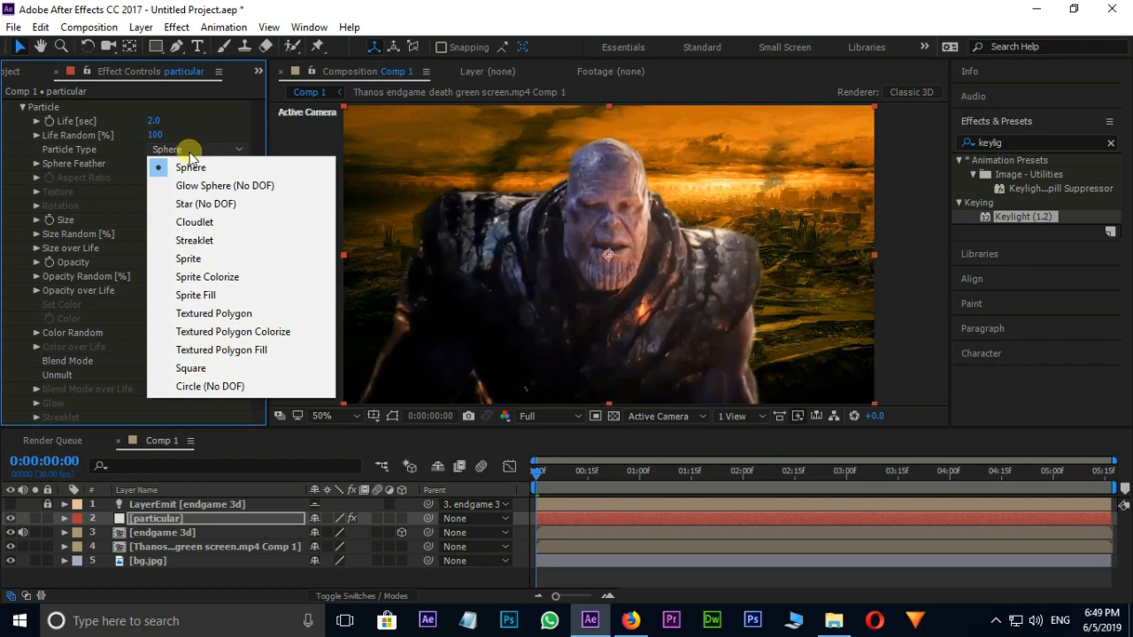
{"action": "mouse_move", "coordinate": [195, 222]}
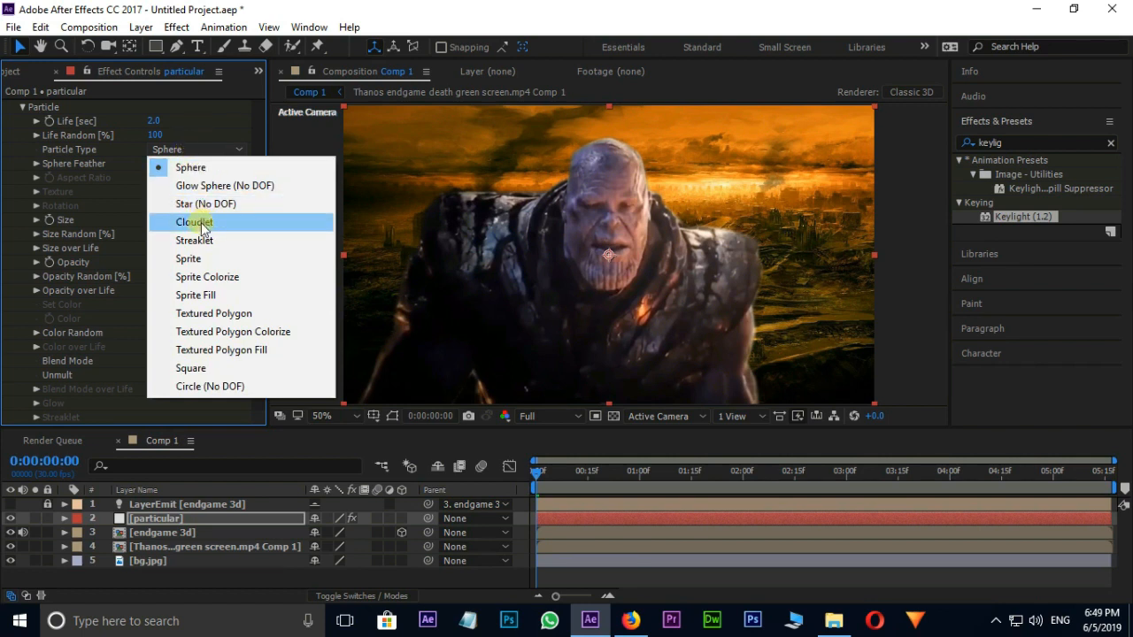
{"action": "left_click", "coordinate": [194, 222]}
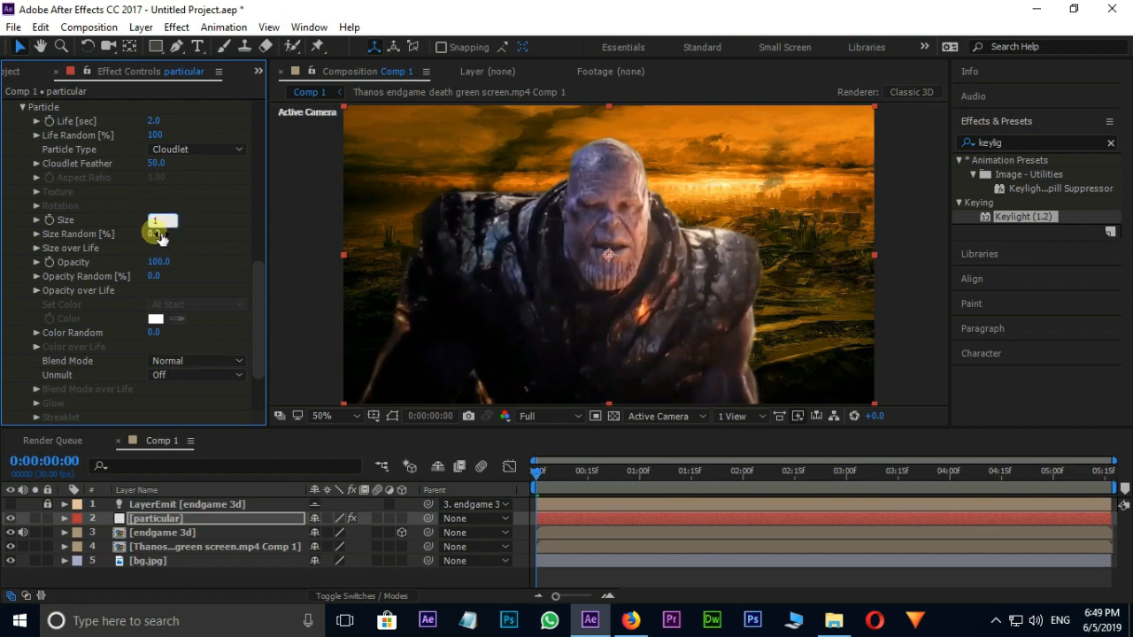
{"action": "type", "text": "10"}
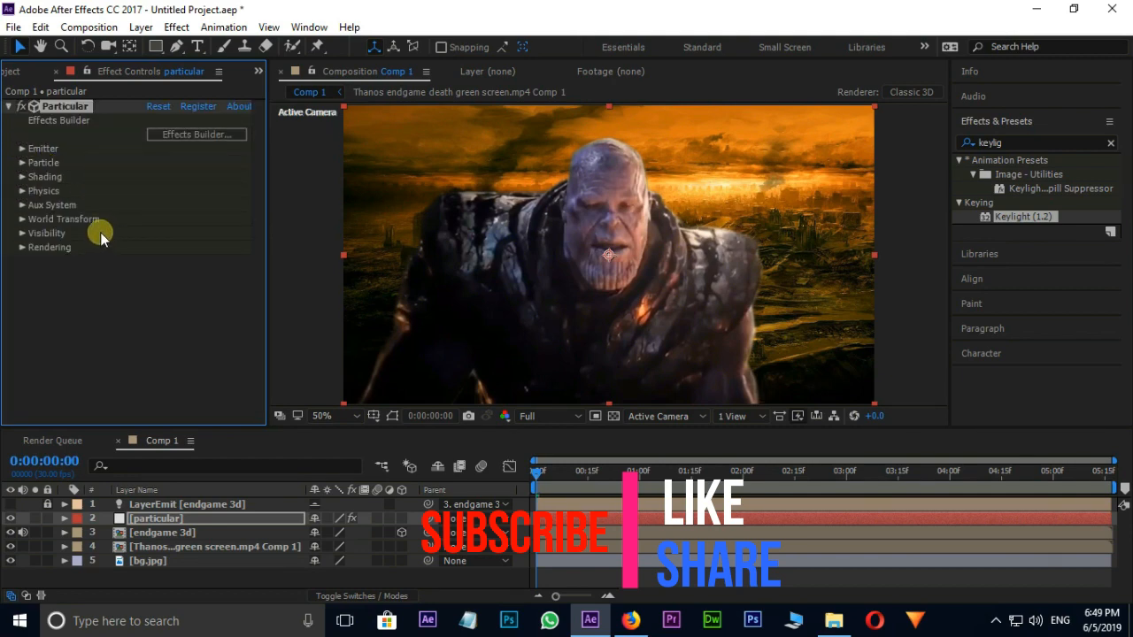
Turn Shadowlet for Main on and set Turbulence Field Affect Position to 150
{"action": "left_click", "coordinate": [20, 176]}
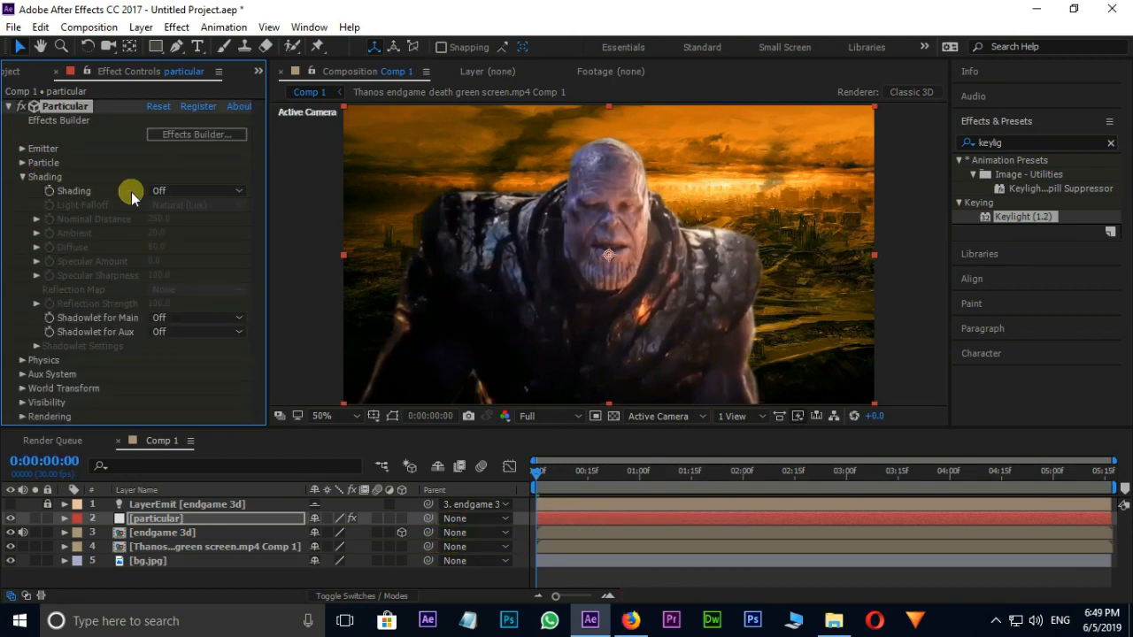
{"action": "left_click", "coordinate": [195, 332]}
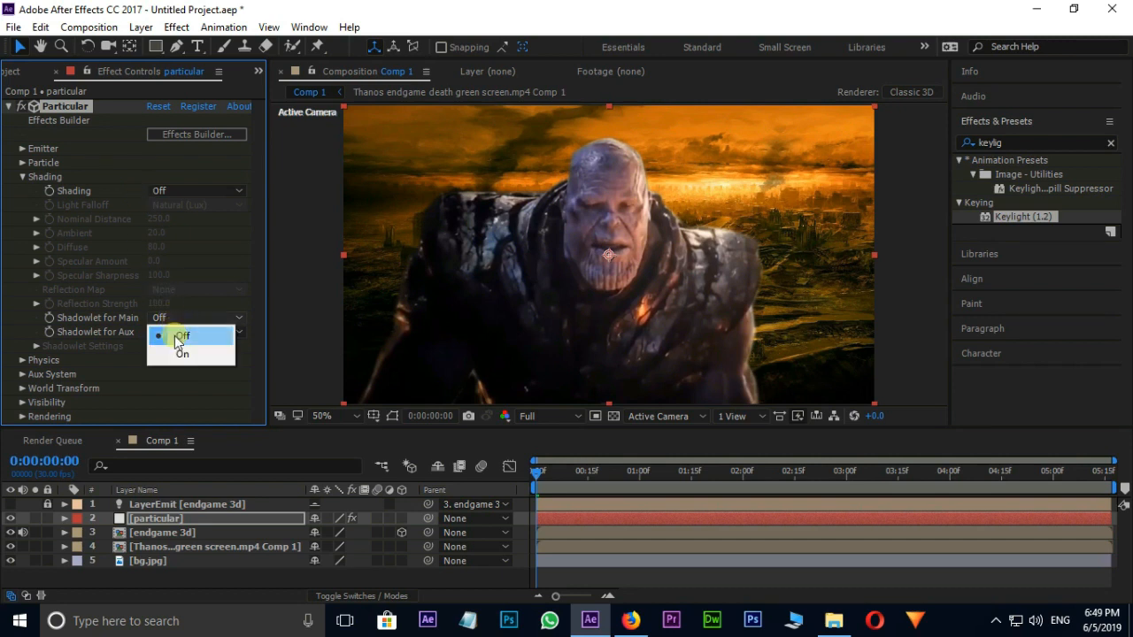
{"action": "left_click", "coordinate": [182, 355]}
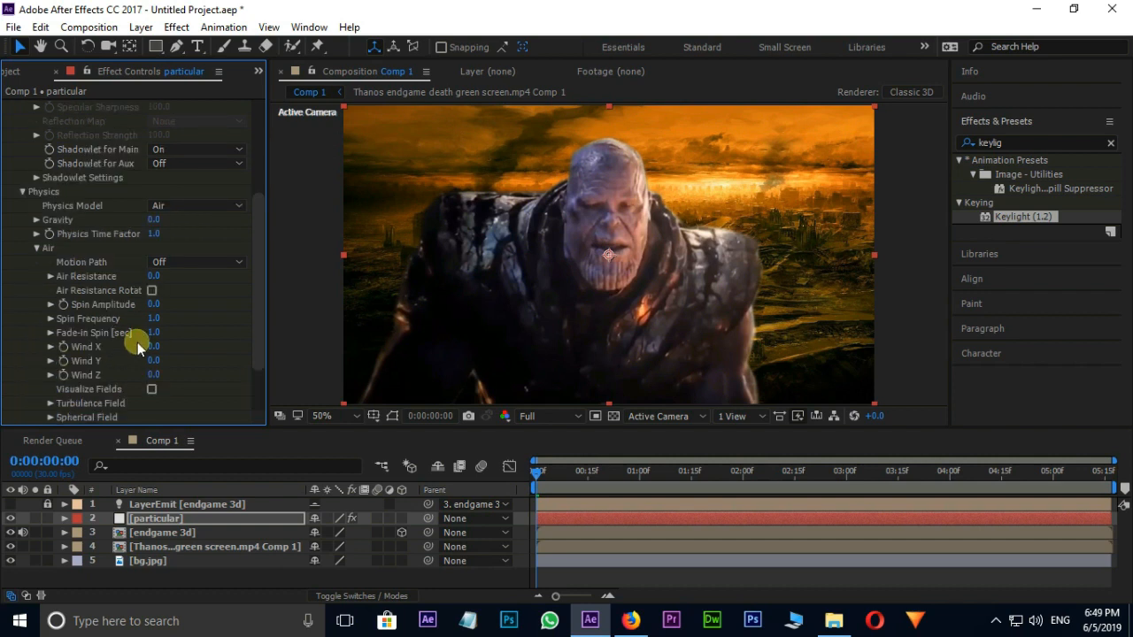
{"action": "scroll", "scroll_direction": "down", "scroll_amount": 3}
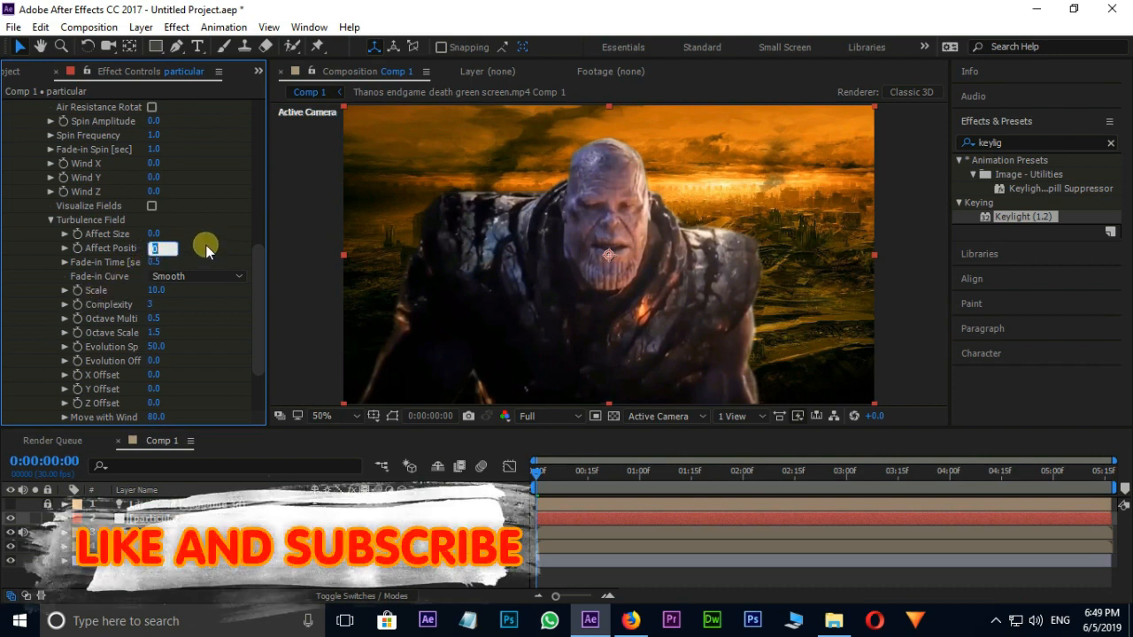
{"action": "type", "text": "150.0"}
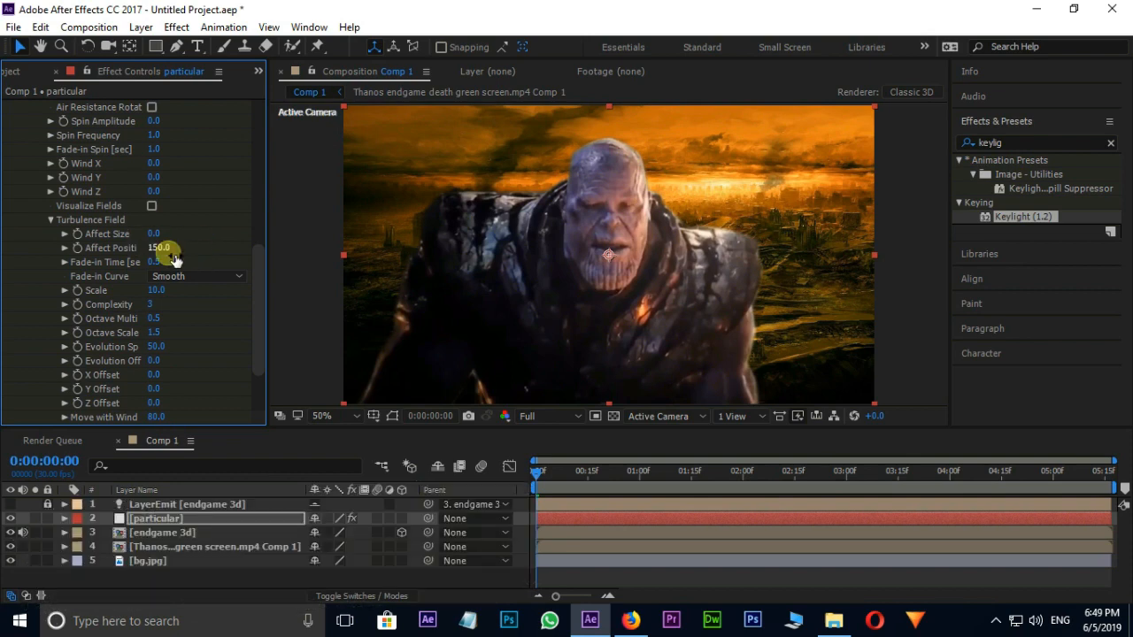
{"action": "mouse_move", "coordinate": [223, 272]}
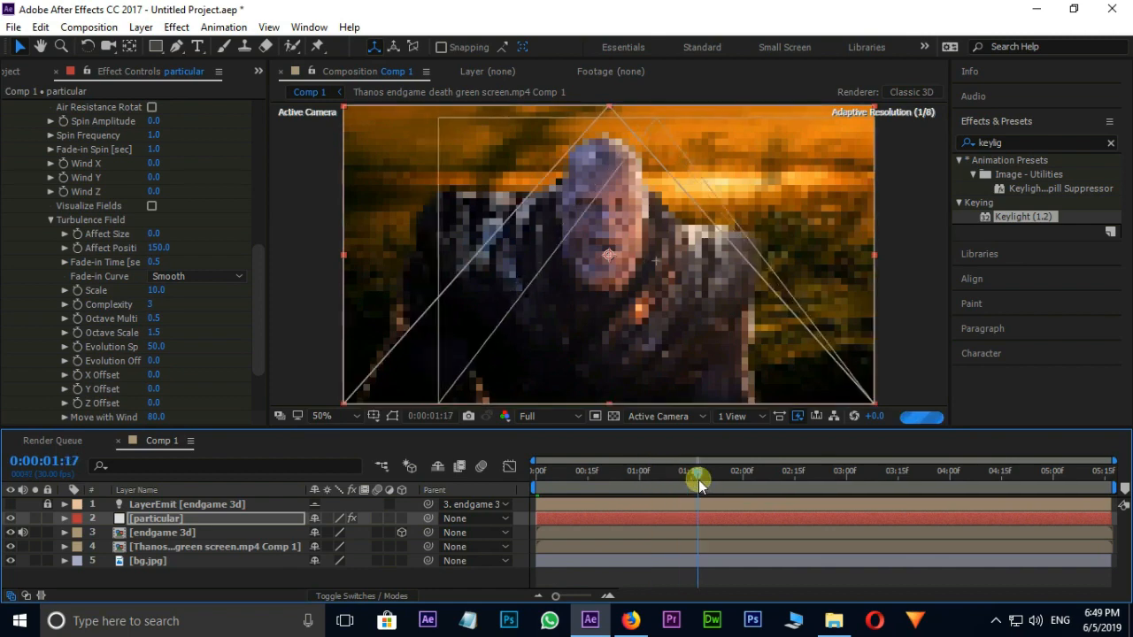
Raise the Emitter's Particles/sec on the particular layer, entering 30000
{"action": "left_click", "coordinate": [321, 416]}
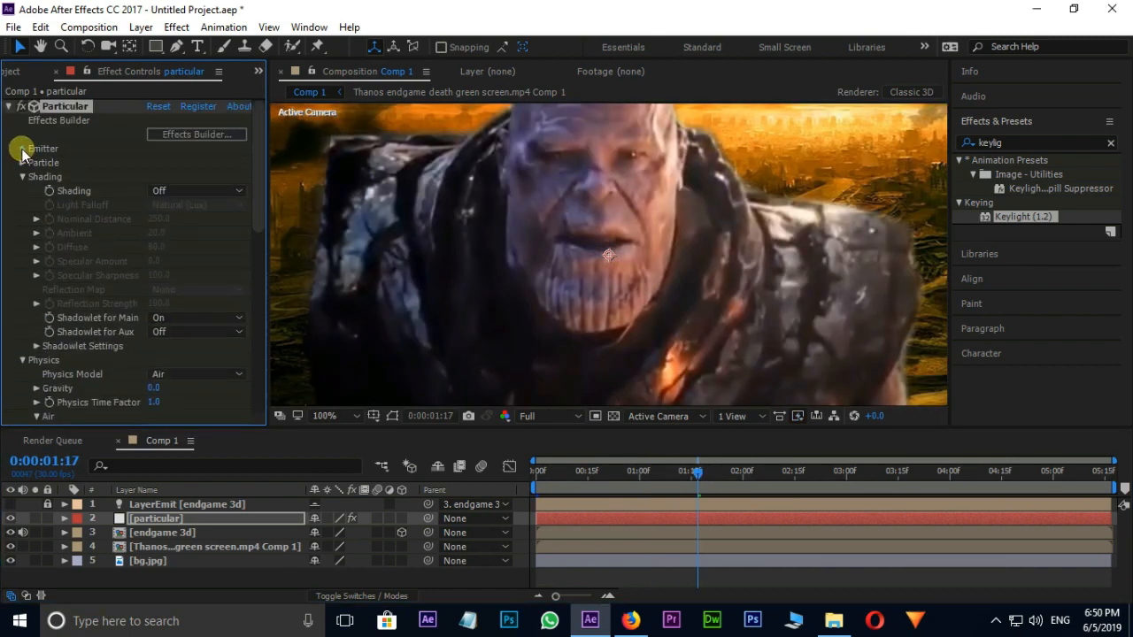
{"action": "left_click", "coordinate": [24, 148]}
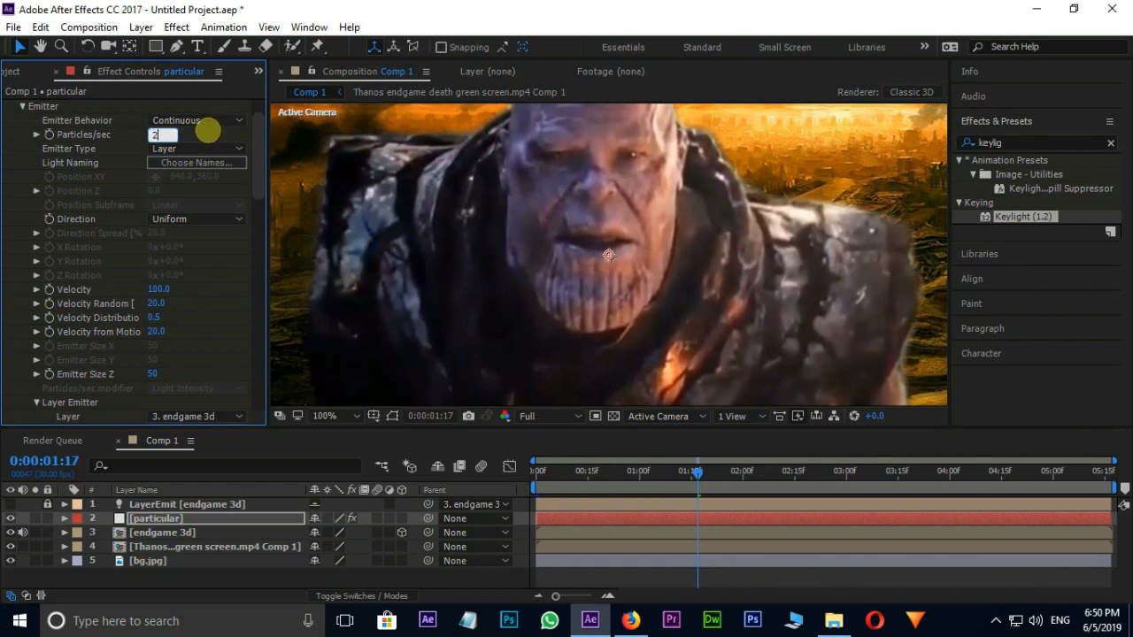
{"action": "type", "text": "300000"}
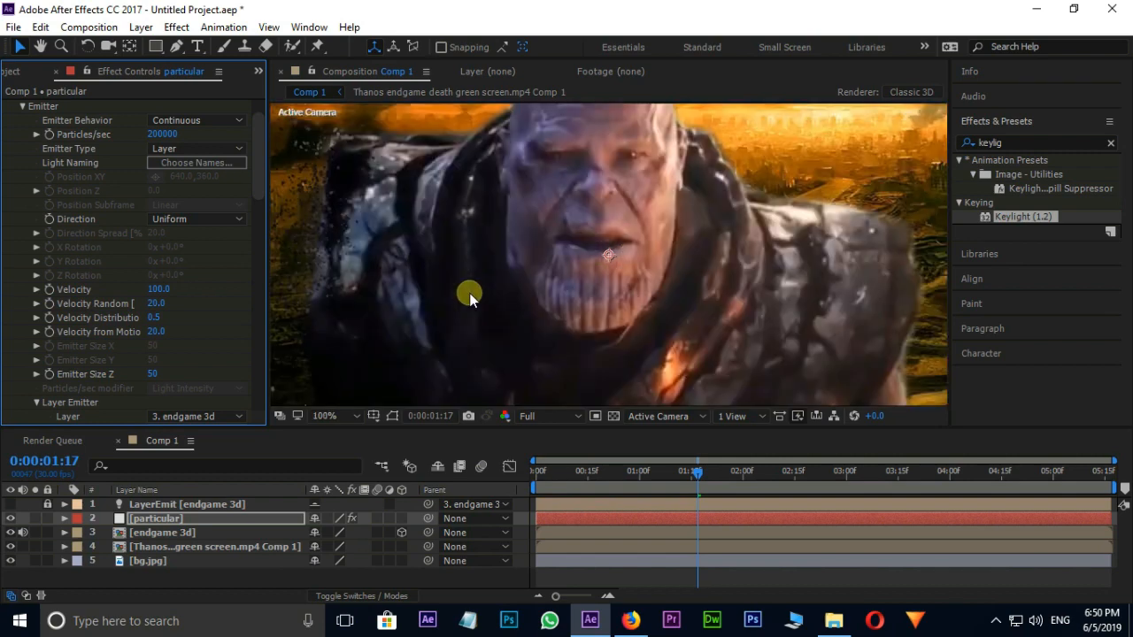
{"action": "left_click", "coordinate": [22, 106]}
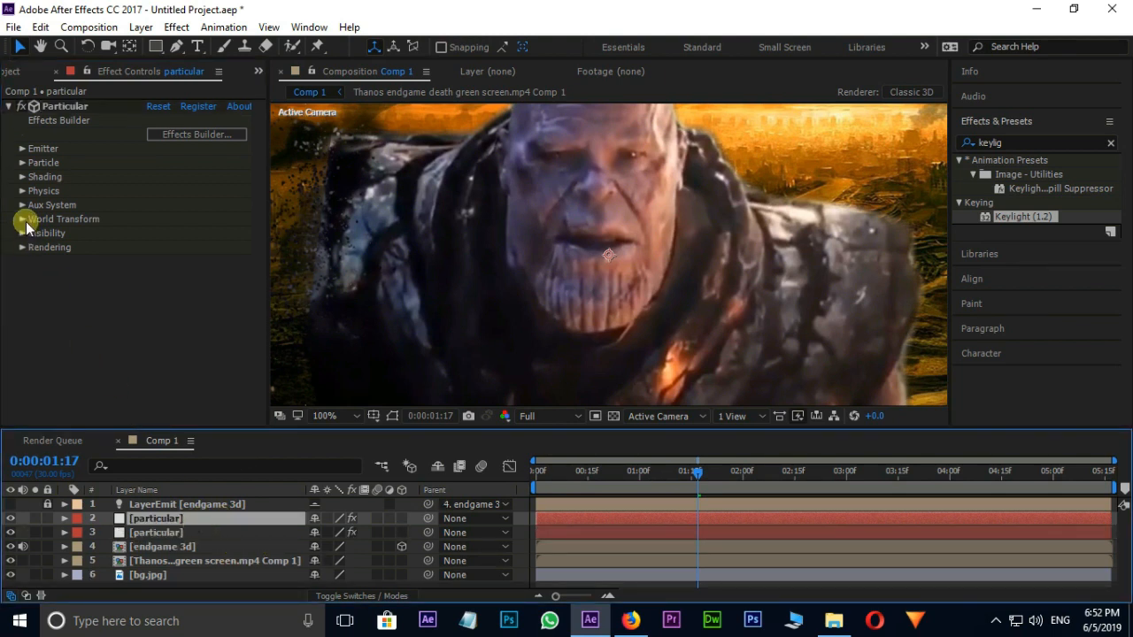
On the top particular layer, set Emitter Velocity to 150 and Particles/sec to 200000
{"action": "left_click", "coordinate": [21, 148]}
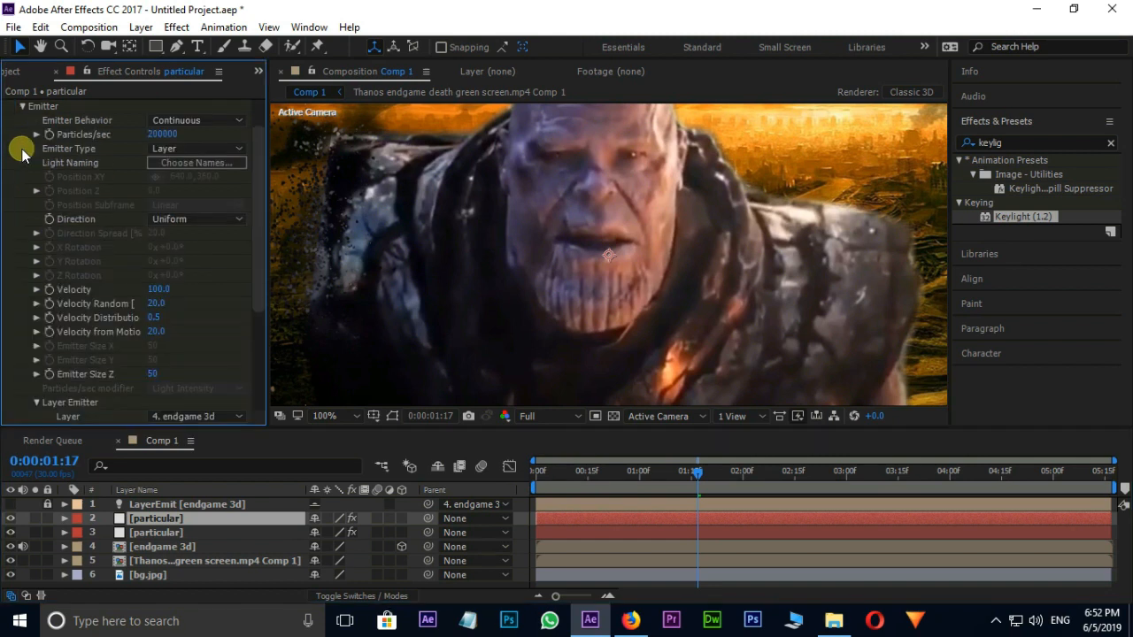
{"action": "mouse_move", "coordinate": [154, 289]}
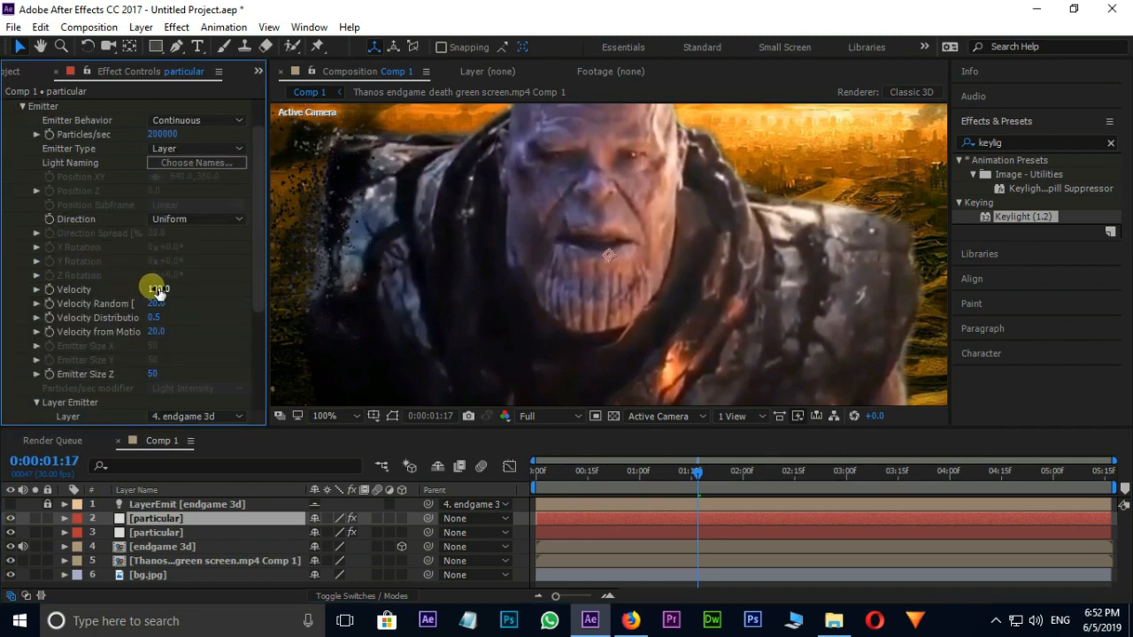
{"action": "left_click", "coordinate": [157, 289]}
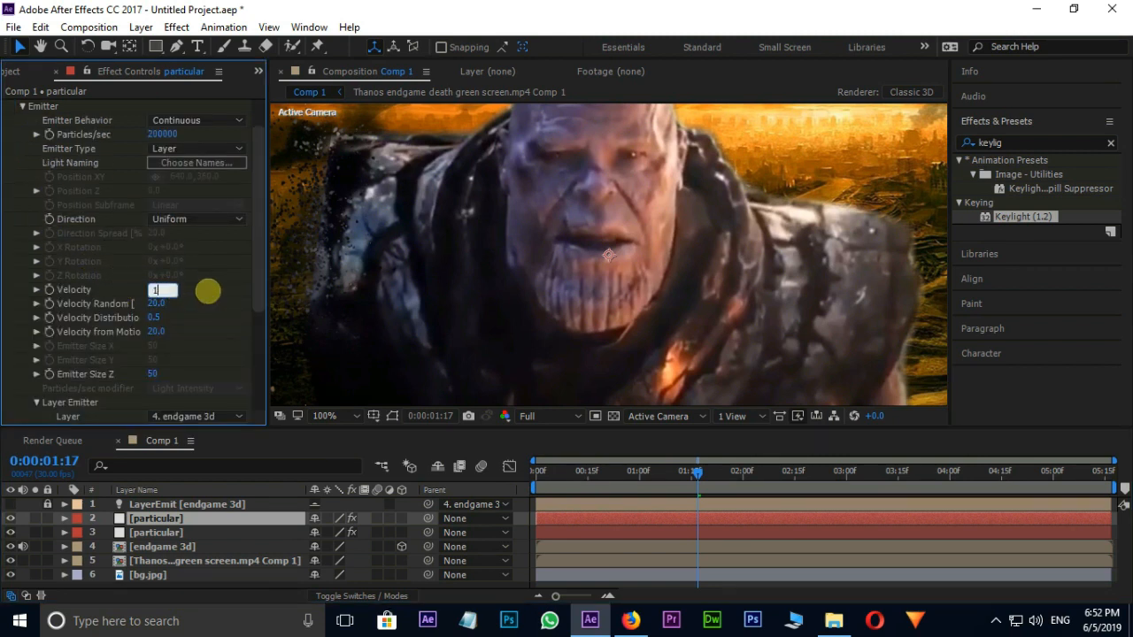
{"action": "type", "text": "150.0"}
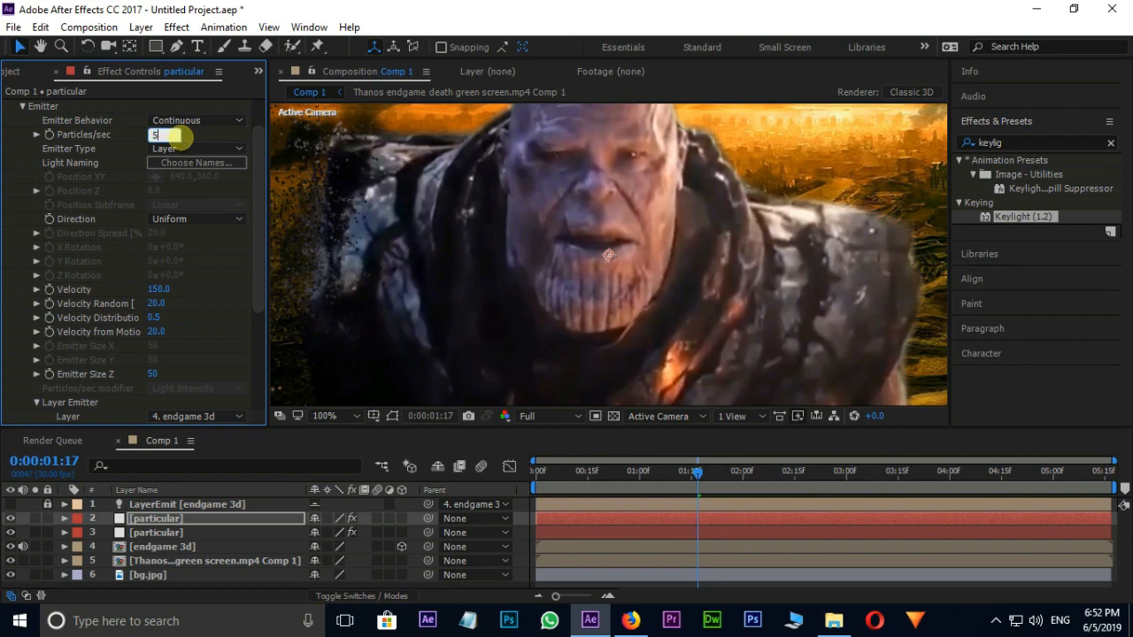
{"action": "type", "text": "200000"}
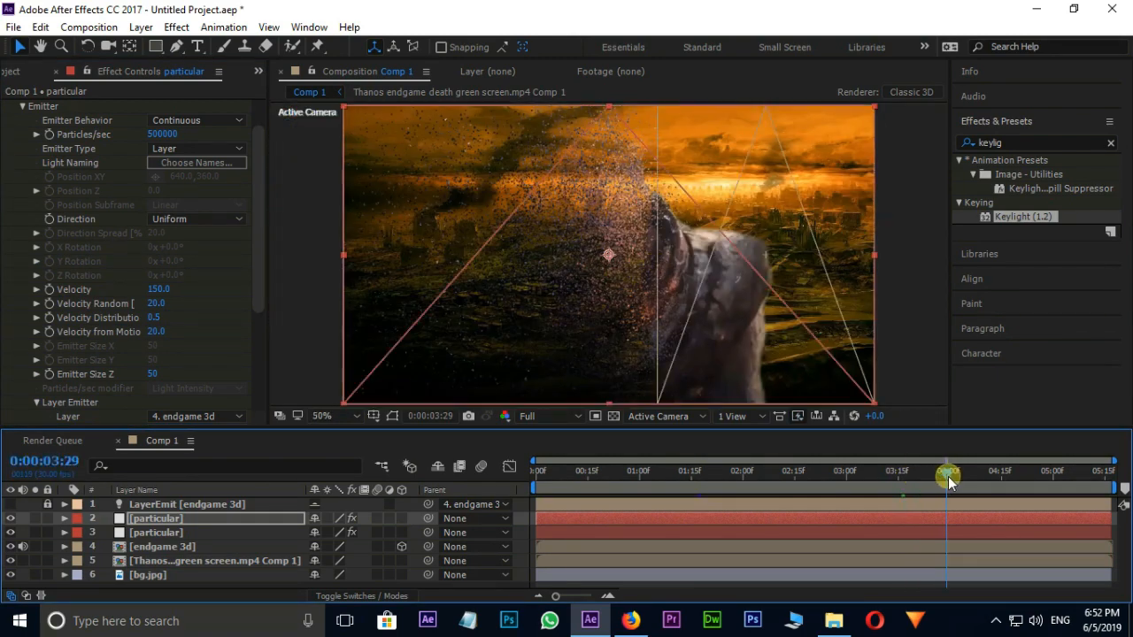
Scrub the top layer's particle Size to 1.5, then move back to about 2:27 to preview
{"action": "left_click", "coordinate": [320, 416]}
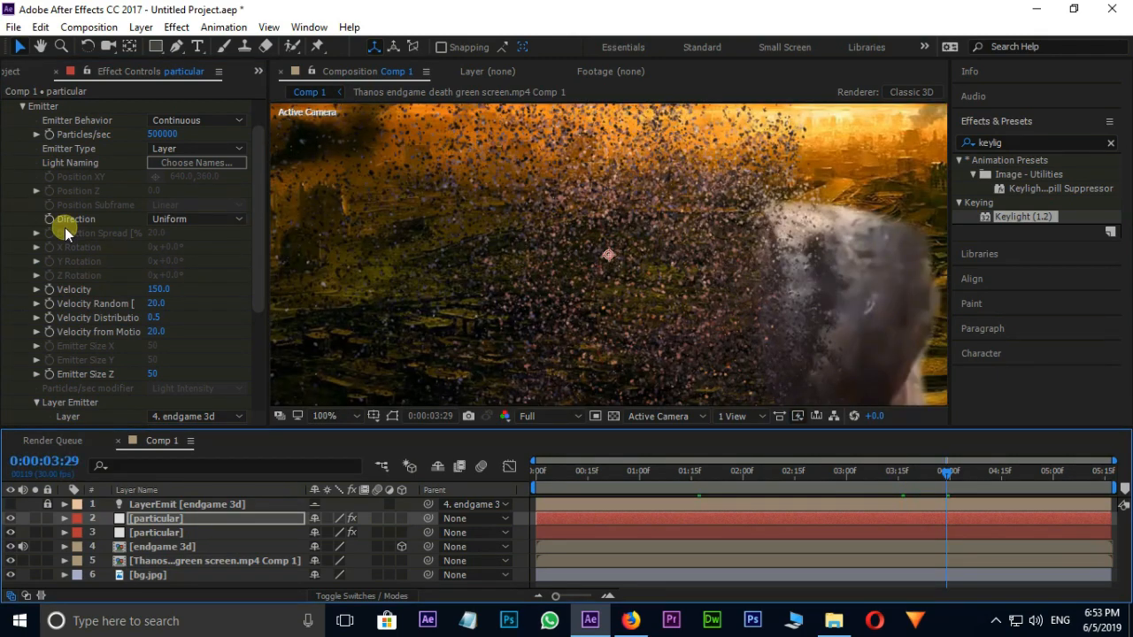
{"action": "scroll", "scroll_direction": "down", "scroll_amount": 3}
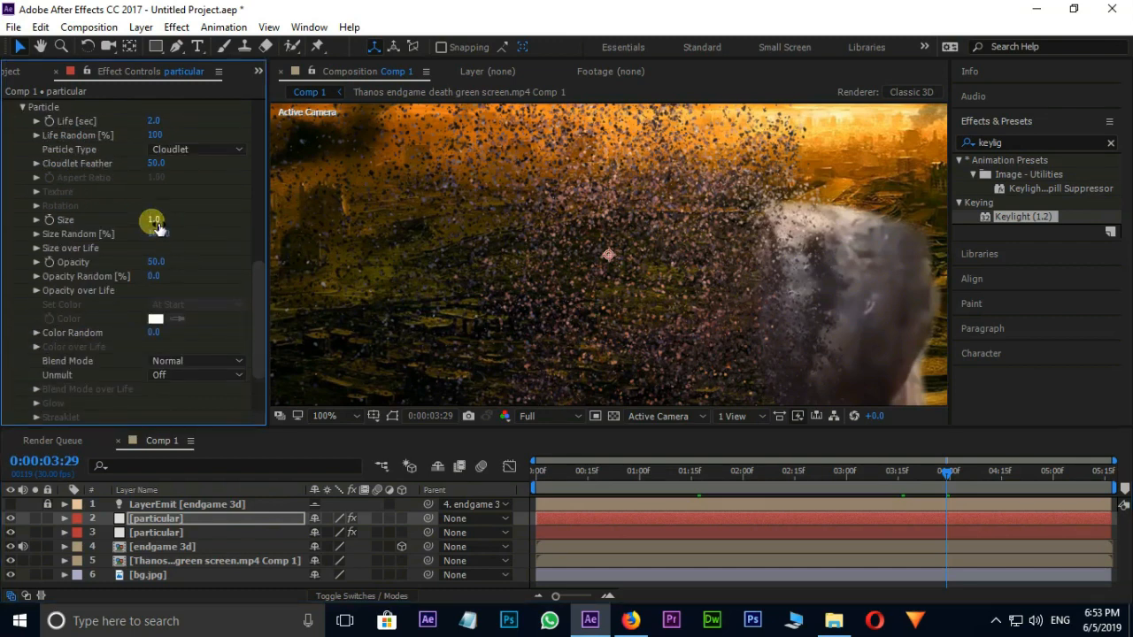
{"action": "left_click_drag", "start_coordinate": [153, 219], "coordinate": [153, 212]}
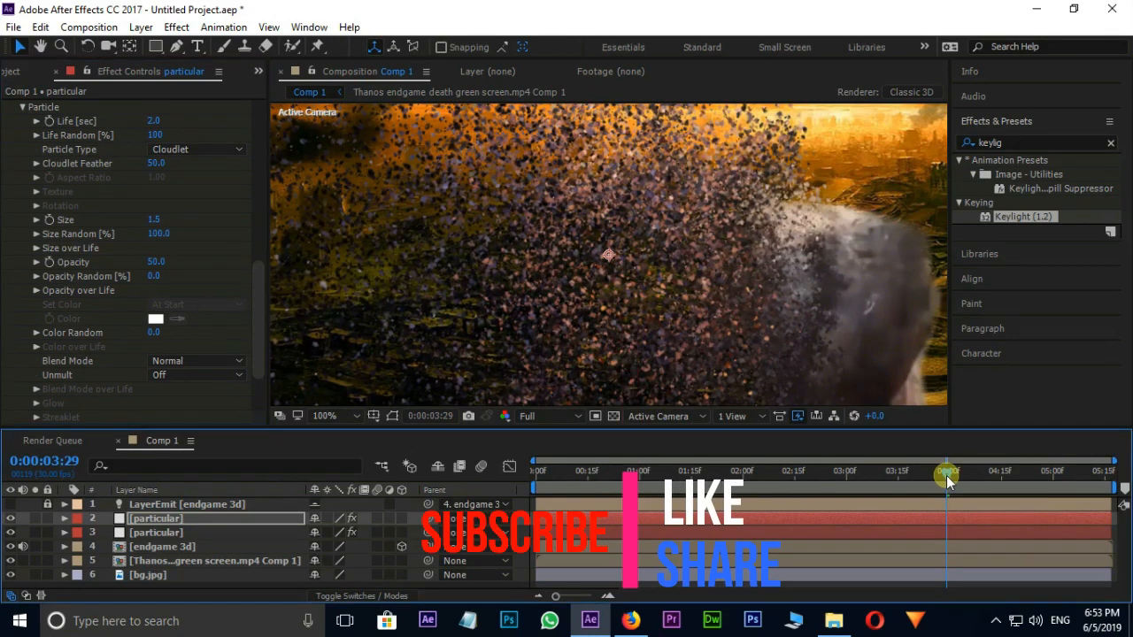
{"action": "left_click_drag", "start_coordinate": [948, 473], "coordinate": [836, 473]}
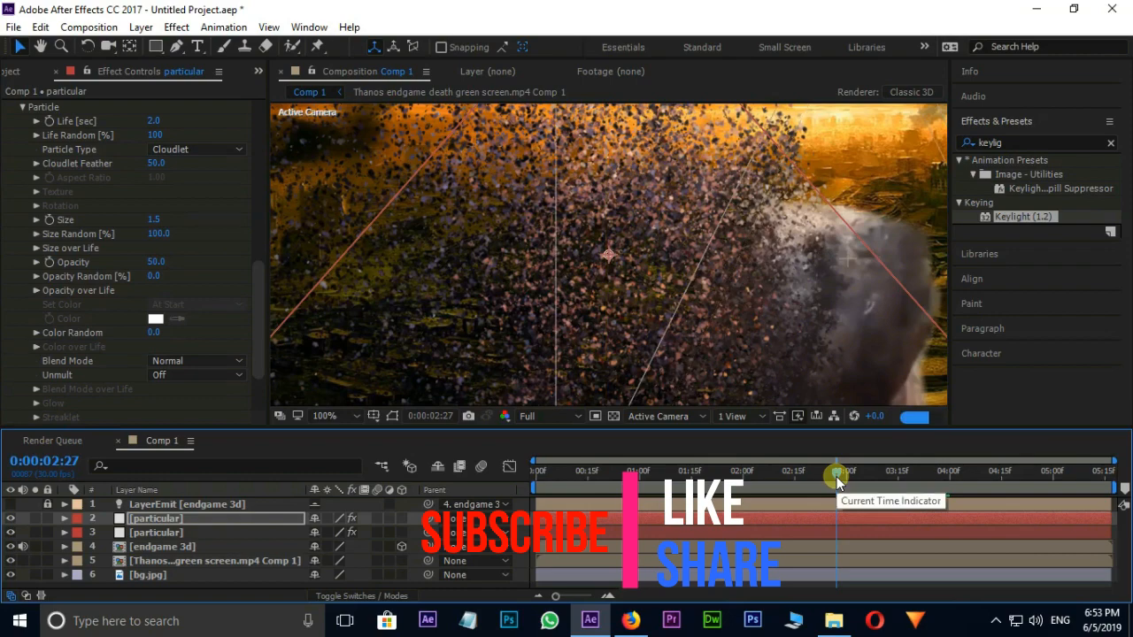